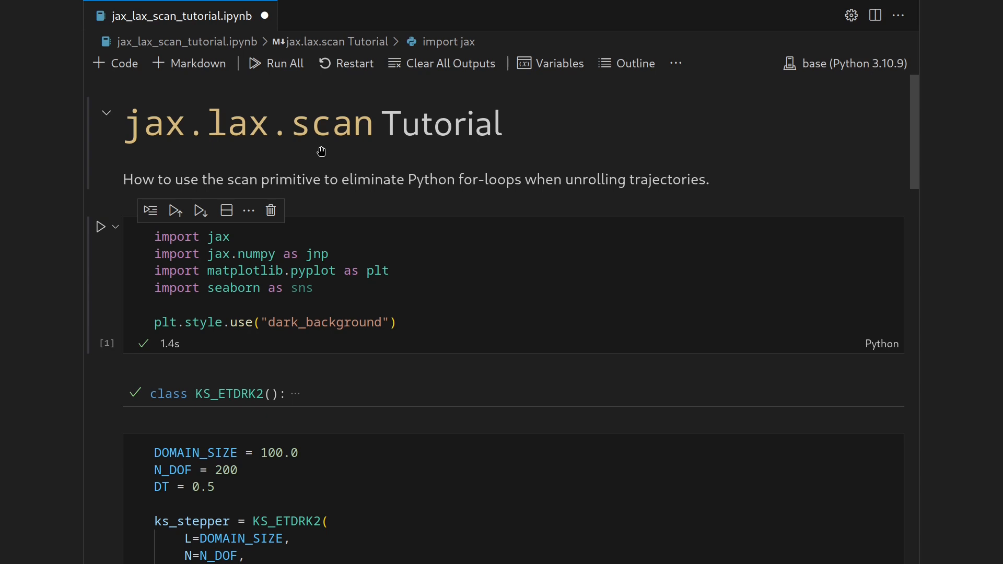
mouse_move(314, 148)
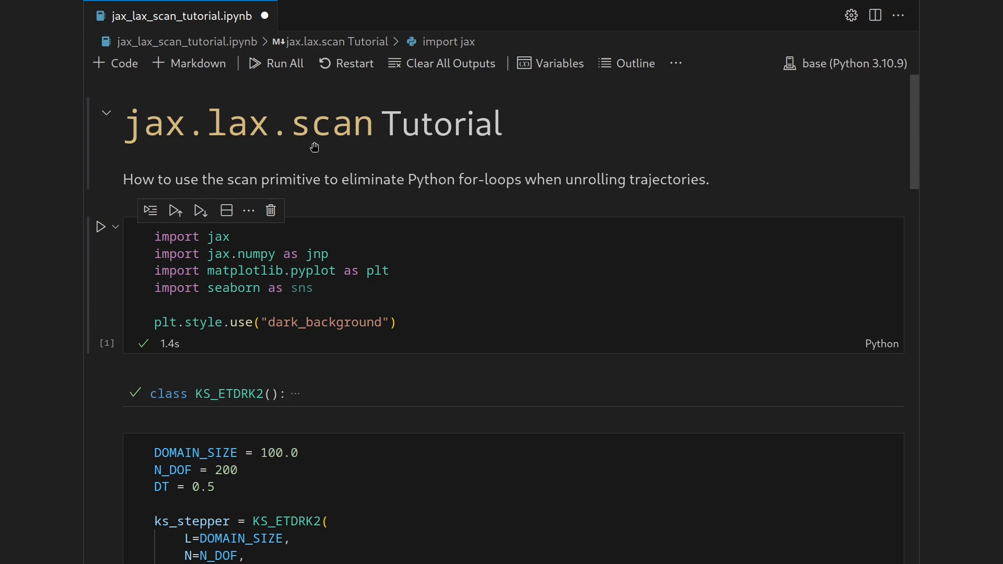
mouse_move(320, 142)
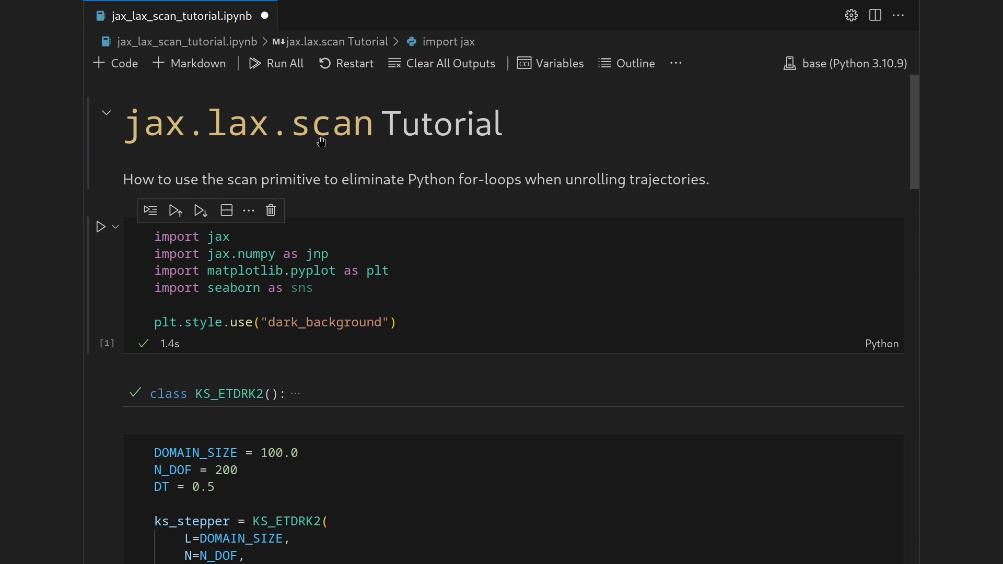
mouse_move(318, 167)
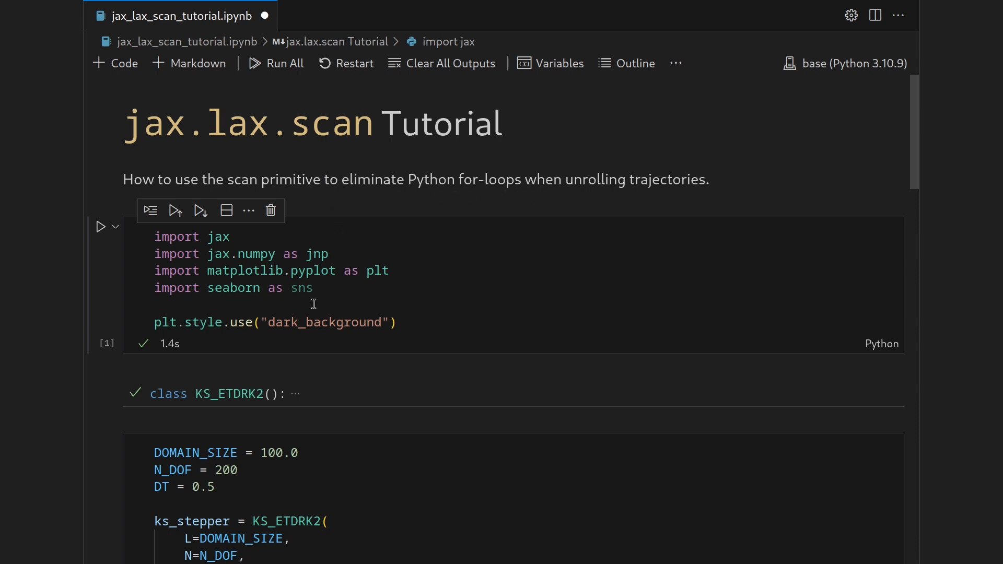
Step: Add a code cell below the heatmap and enter jax.lax.scan to read its documentation
scroll(down, 3)
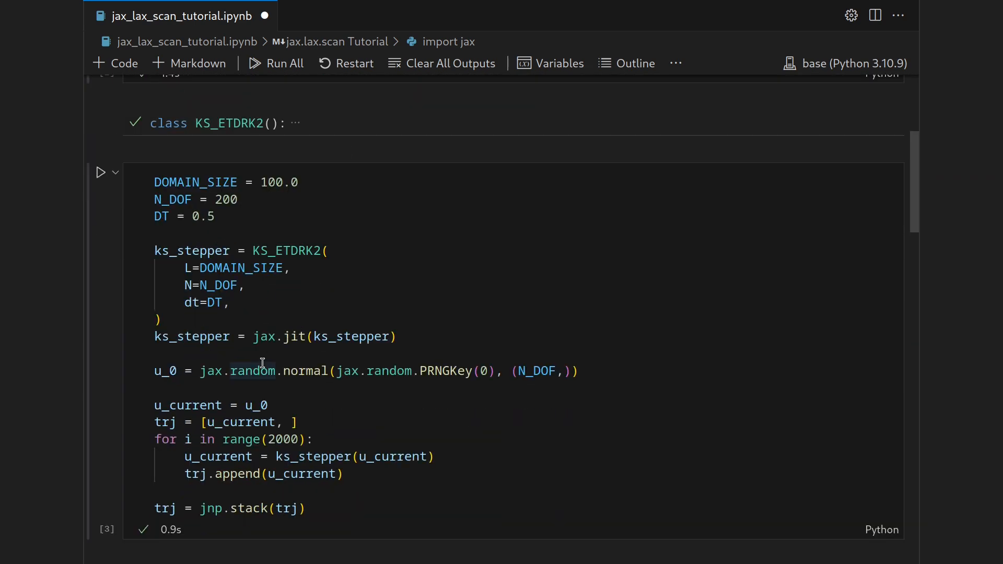
click(171, 336)
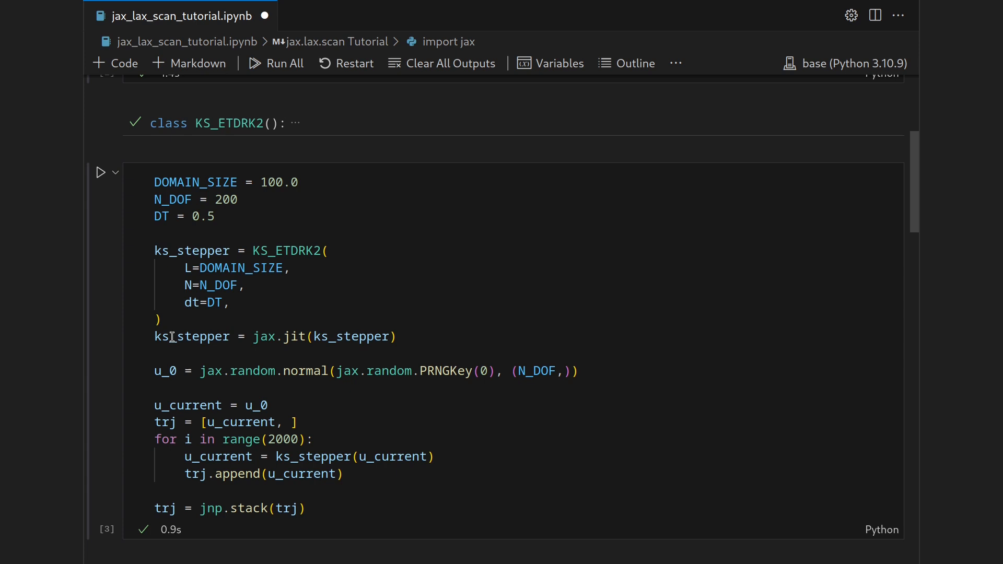
mouse_move(236, 337)
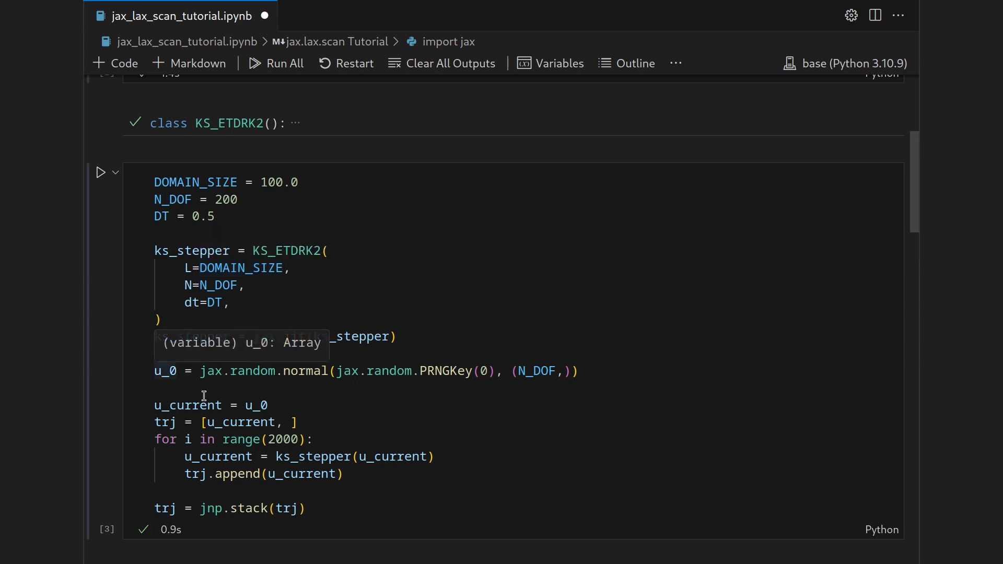
double_click(230, 422)
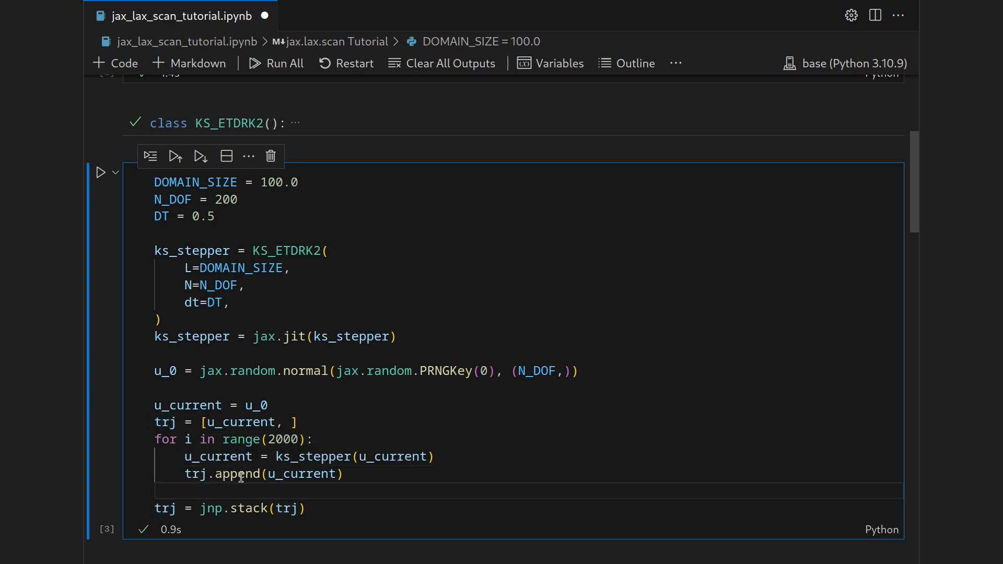
mouse_move(192, 405)
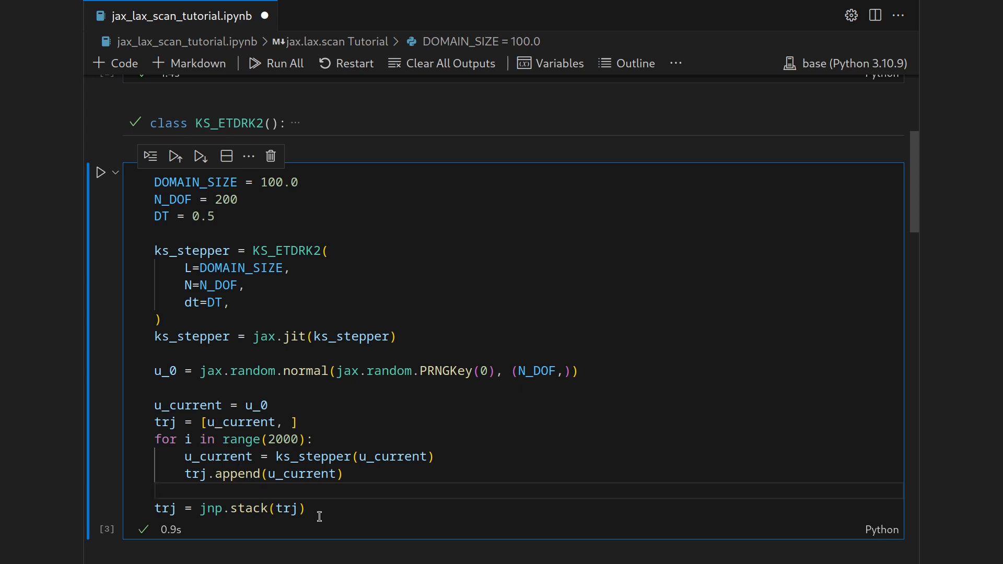
mouse_move(322, 527)
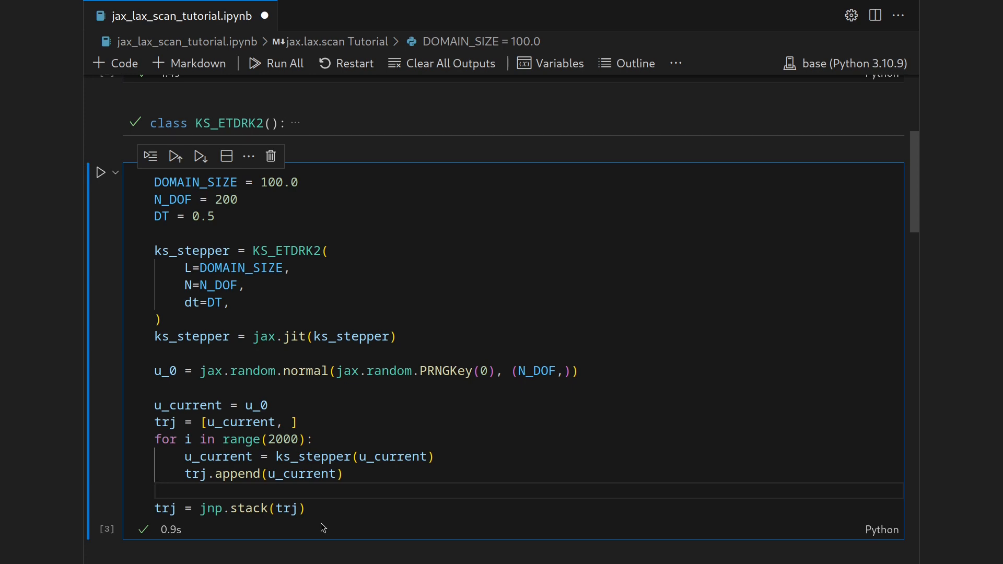
mouse_move(313, 535)
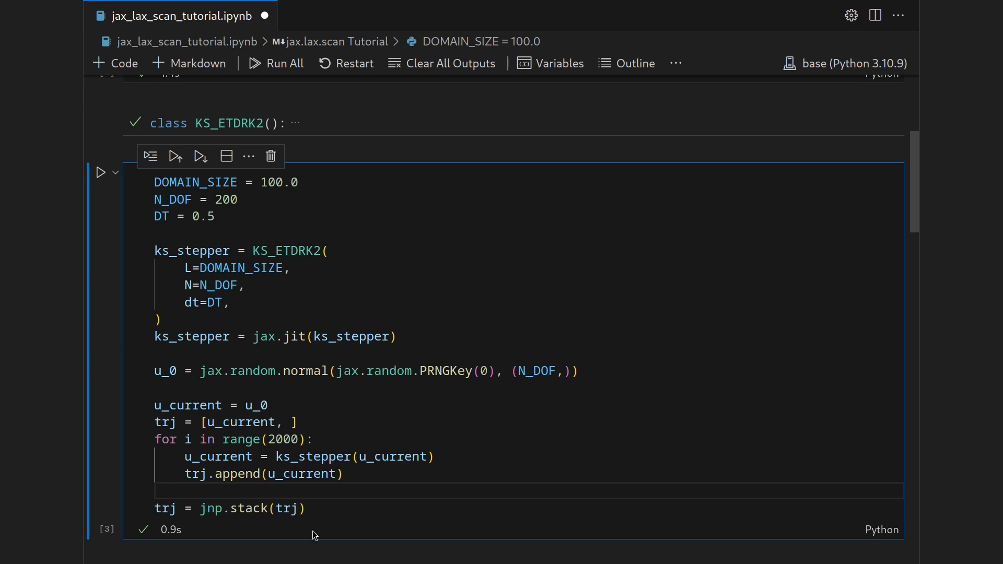
scroll(down, 3)
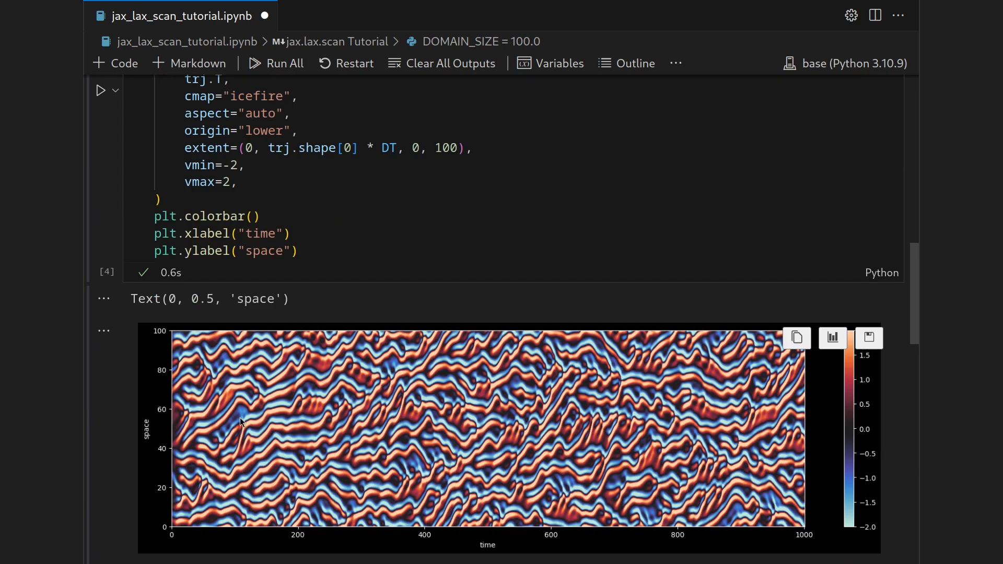
mouse_move(182, 519)
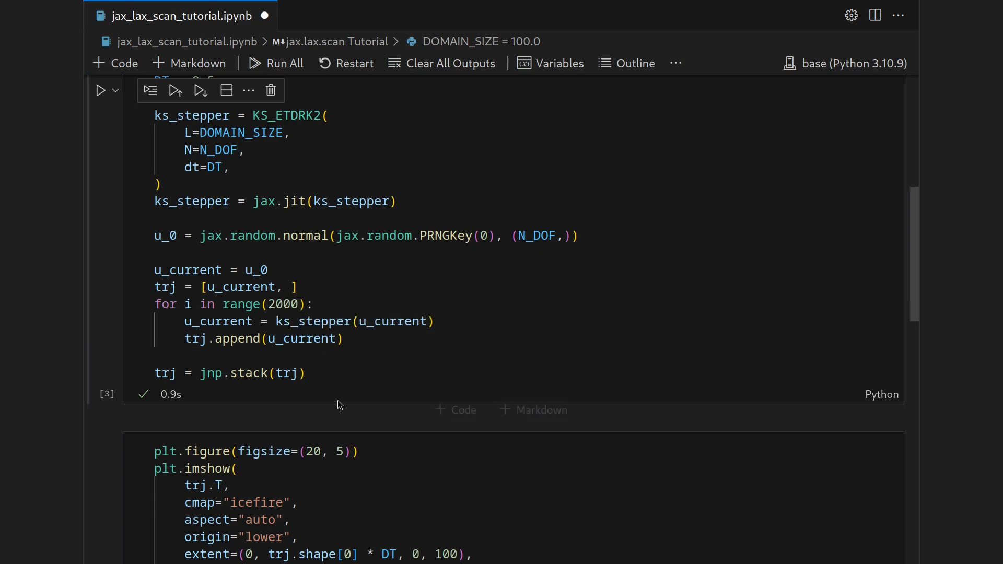
scroll(down, 3)
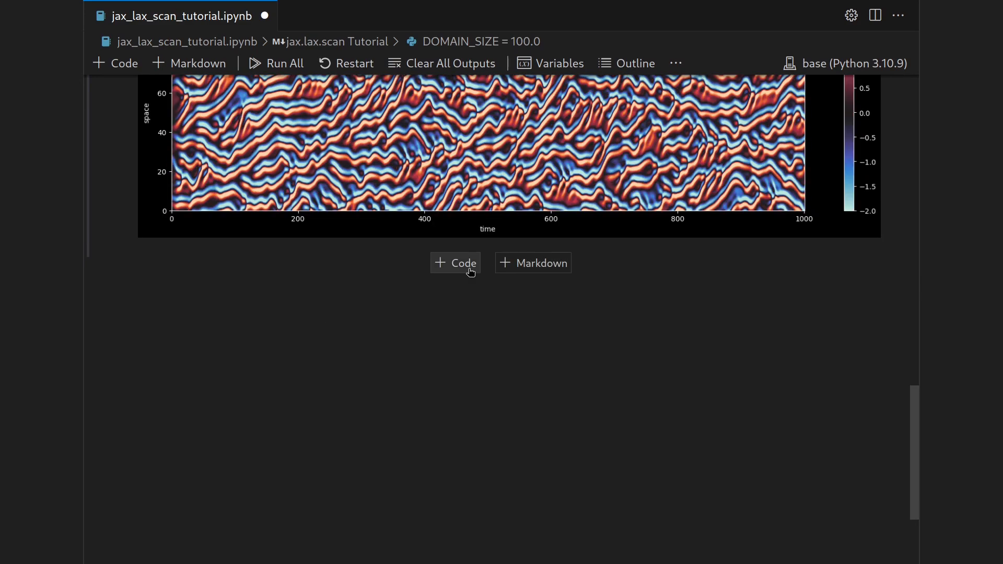
text(jax.l)
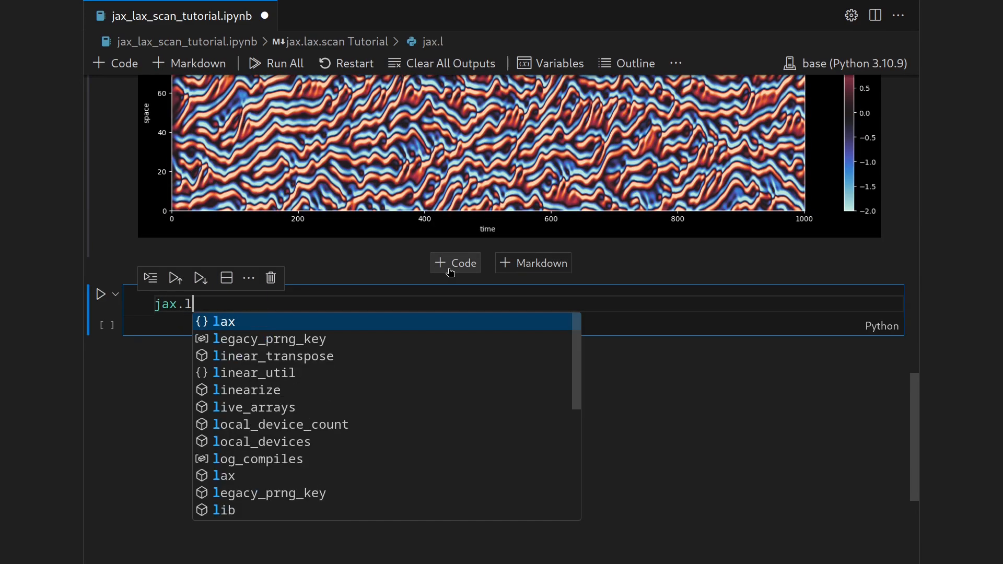
text(ax.scan)
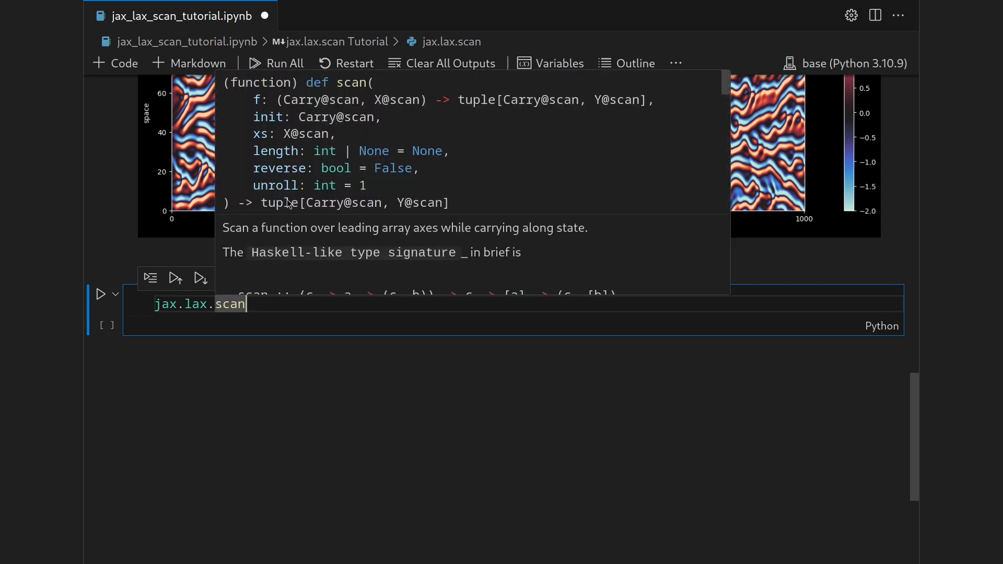
mouse_move(361, 237)
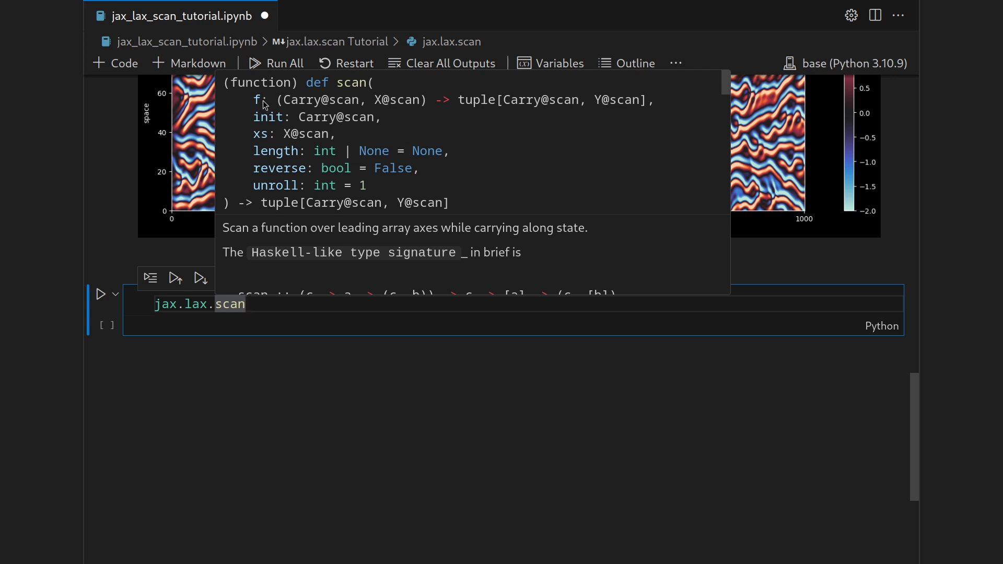
mouse_move(257, 109)
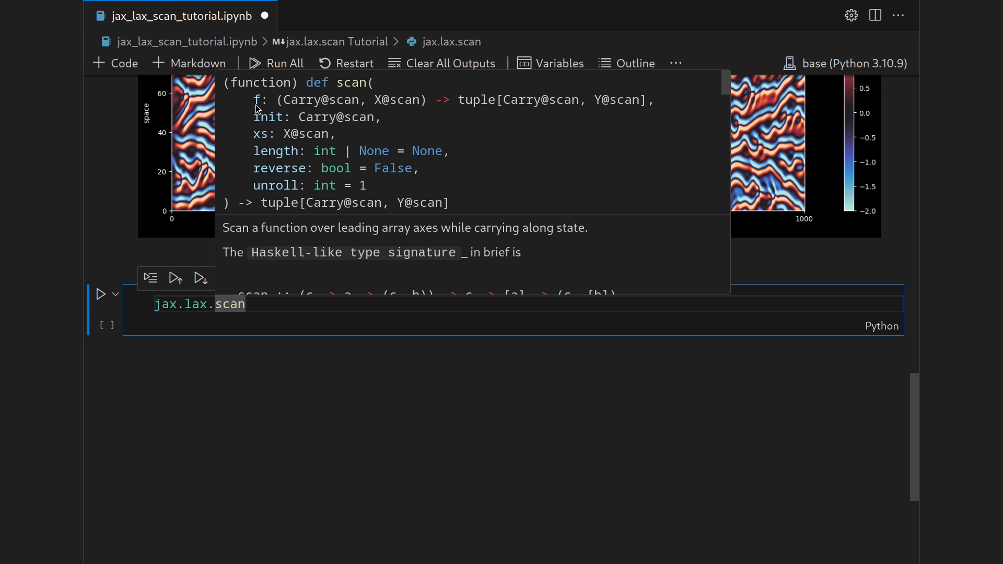
mouse_move(378, 97)
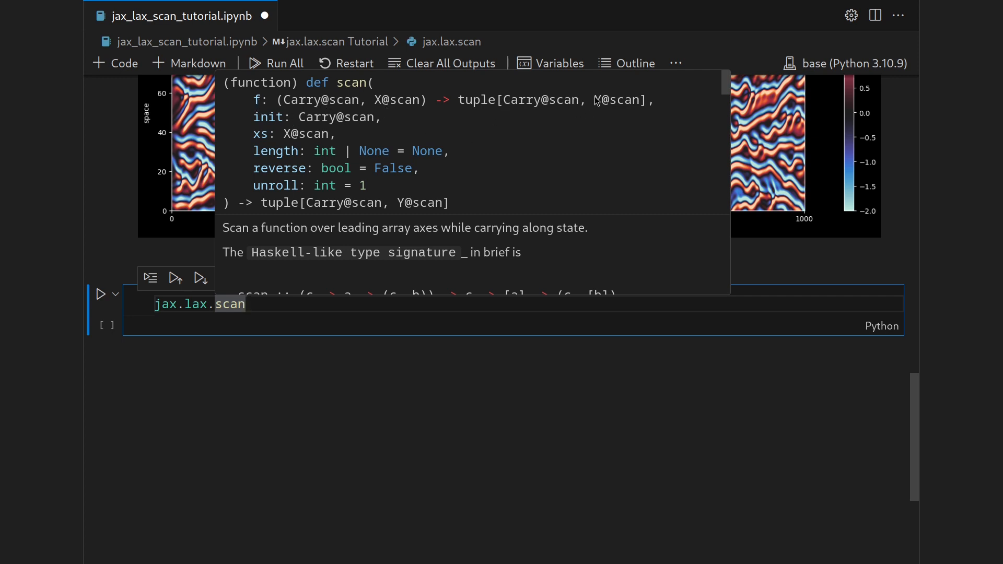
mouse_move(318, 103)
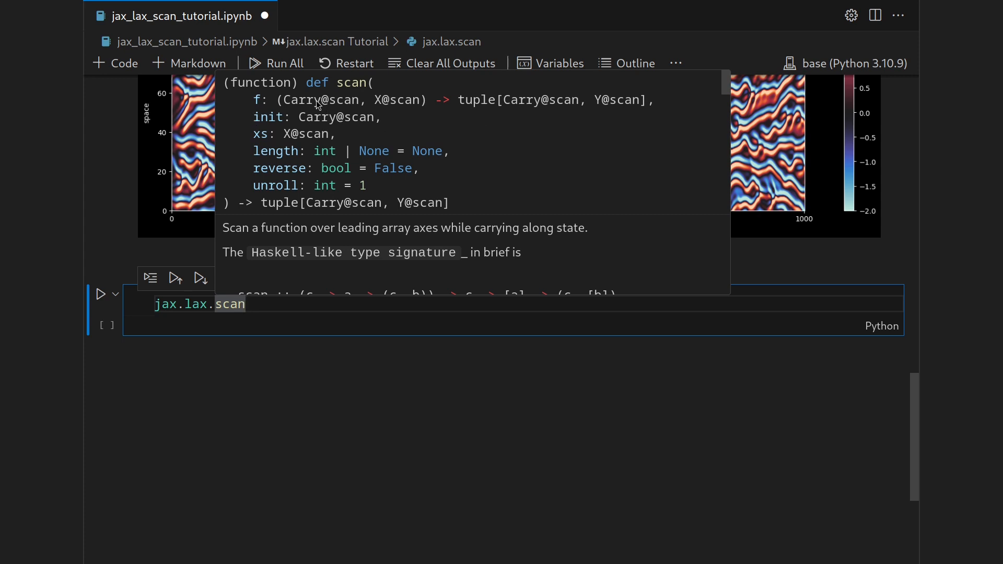
mouse_move(528, 110)
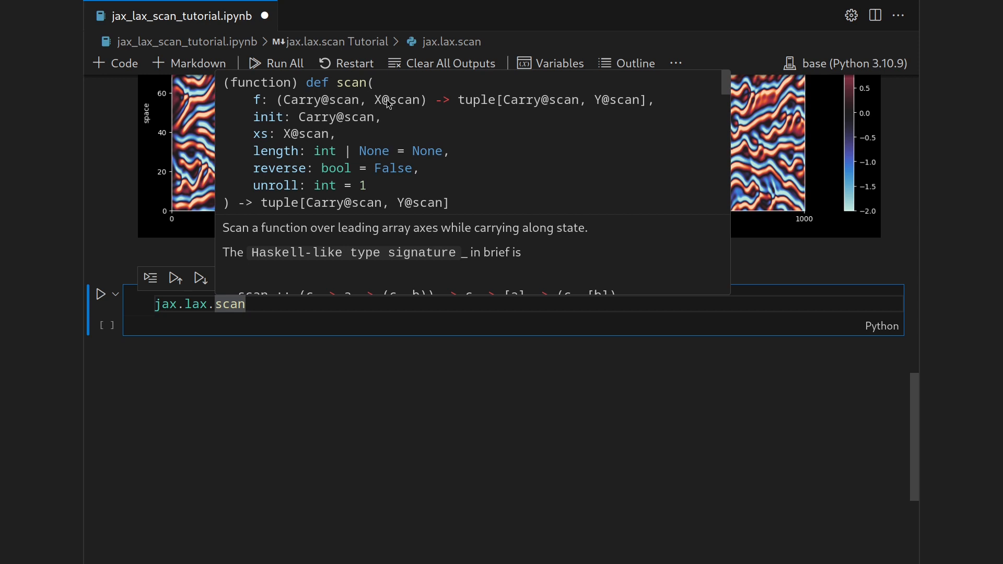
mouse_move(608, 96)
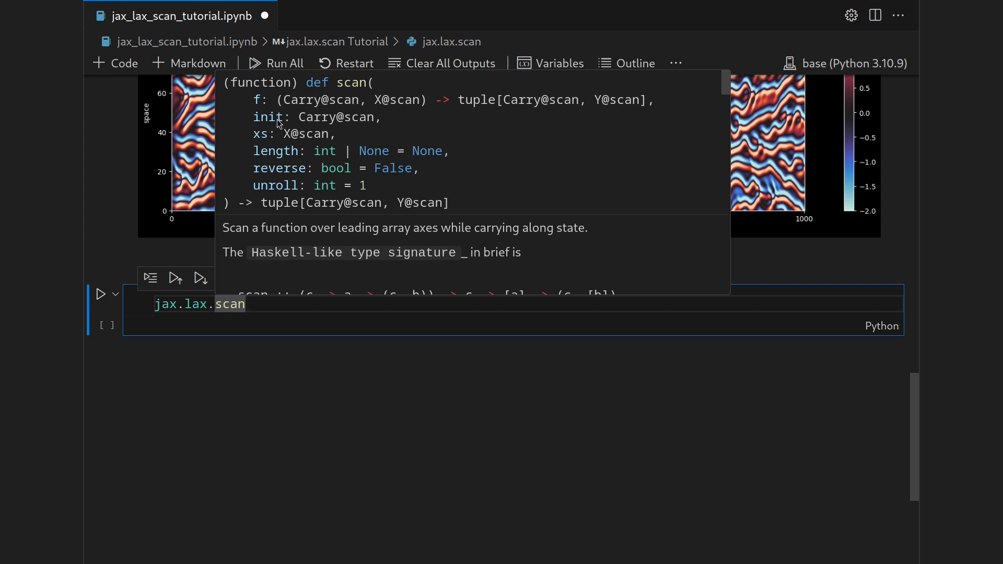
mouse_move(253, 131)
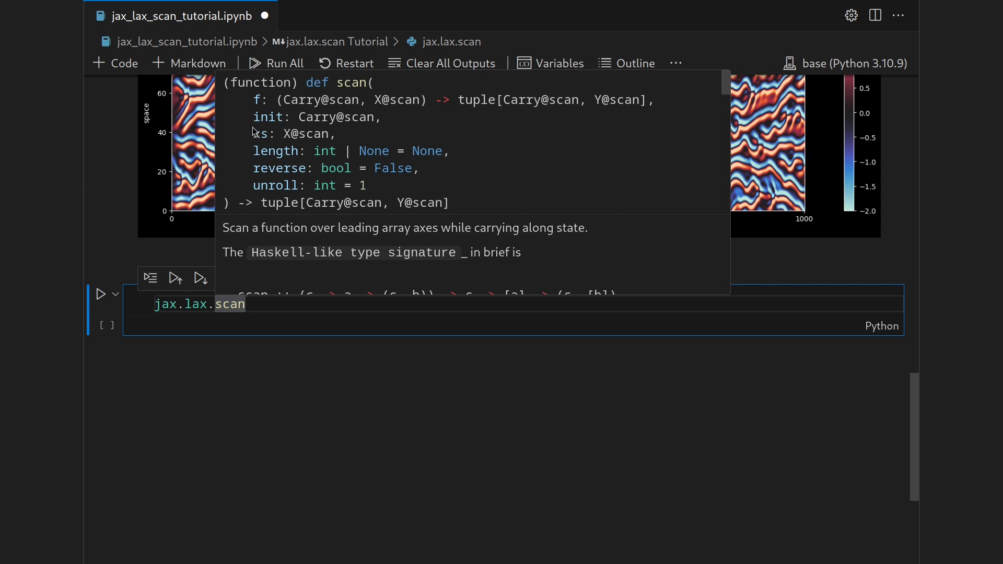
mouse_move(257, 142)
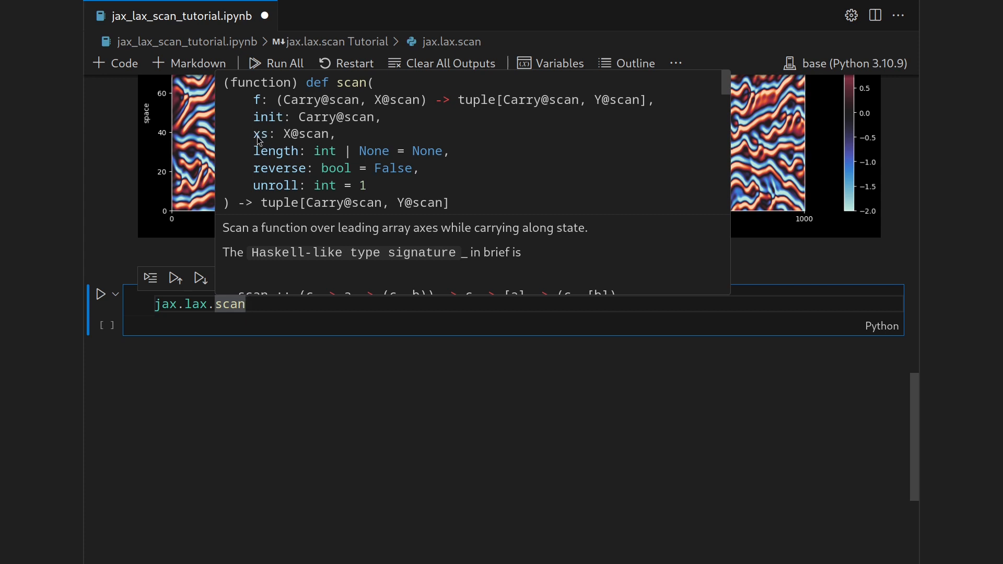
mouse_move(294, 142)
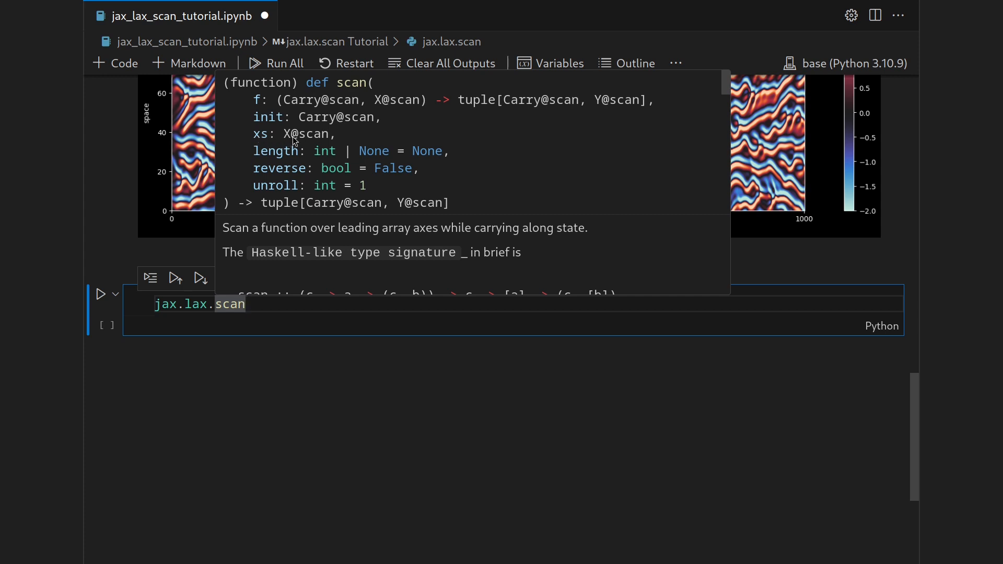
mouse_move(291, 151)
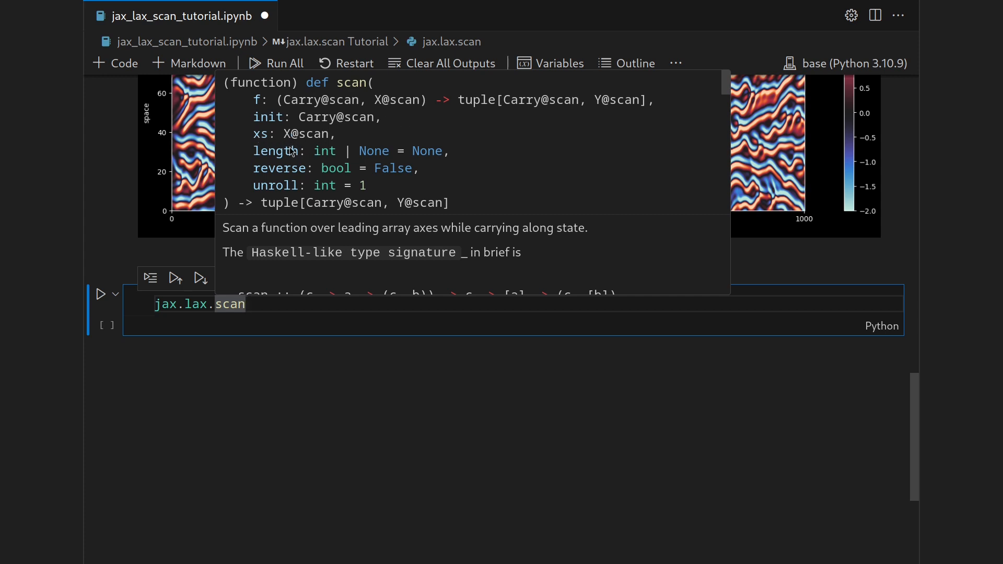
mouse_move(281, 182)
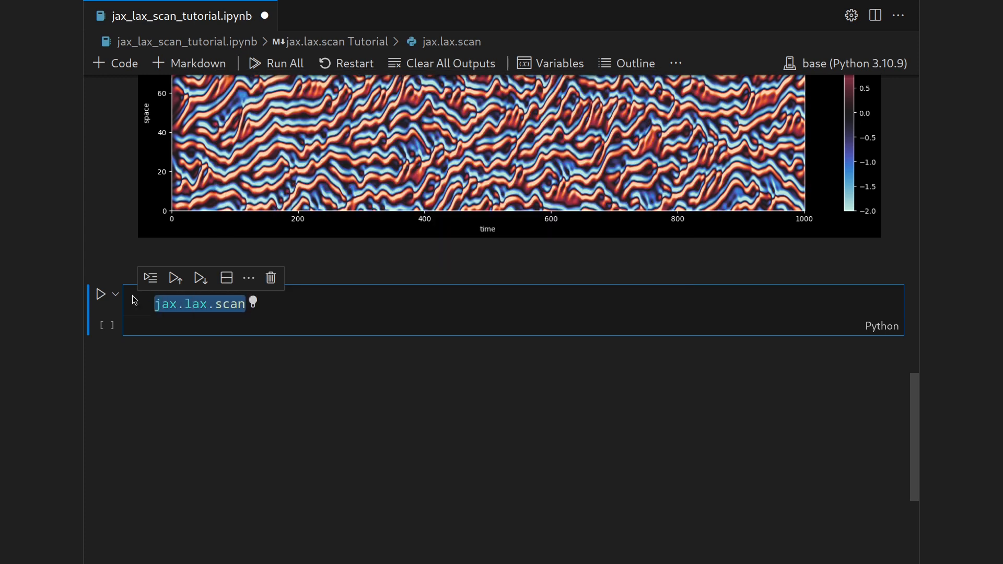
Step: Write the comment '# scan_fn: State x Force/Control -> new_State x Observation' in the cell
text(#)
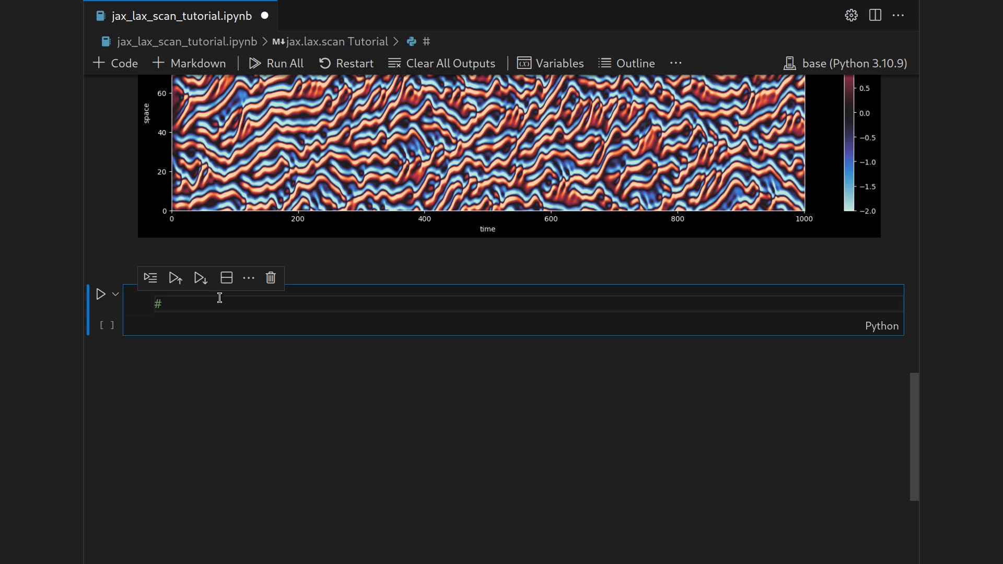
text(scan_fn:  St)
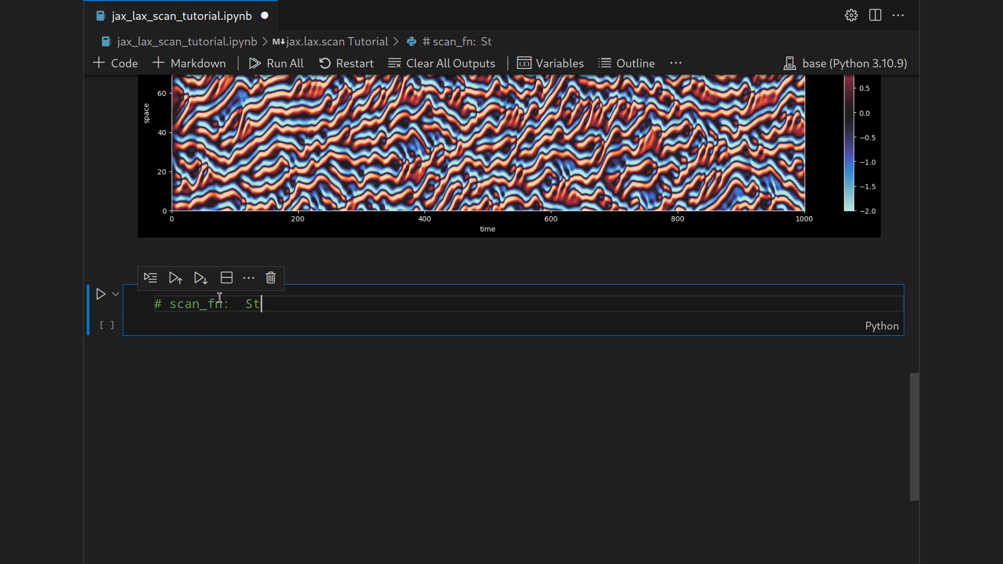
text(ate x F)
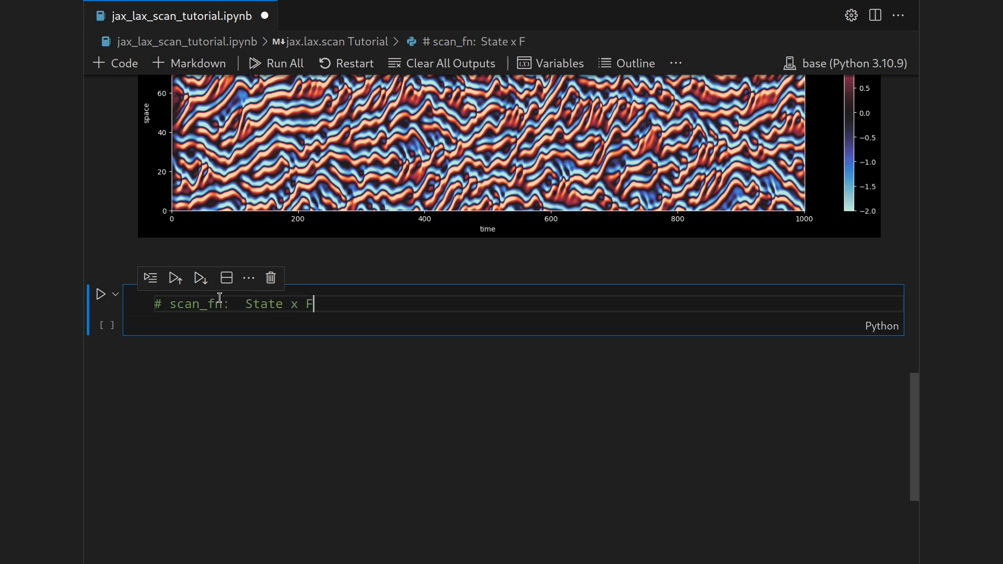
text(orce/Control  ->  new_)
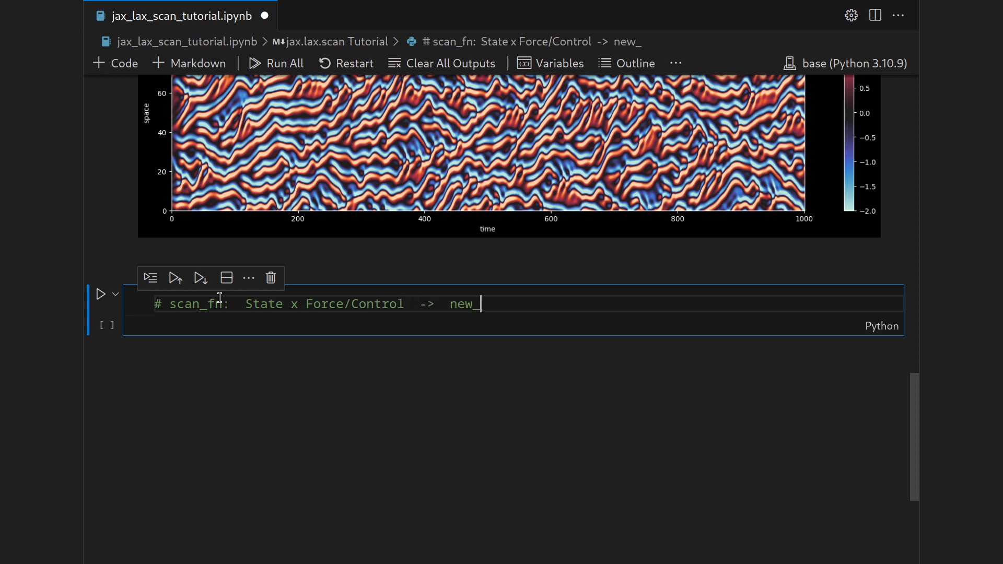
text(Stae x Observa)
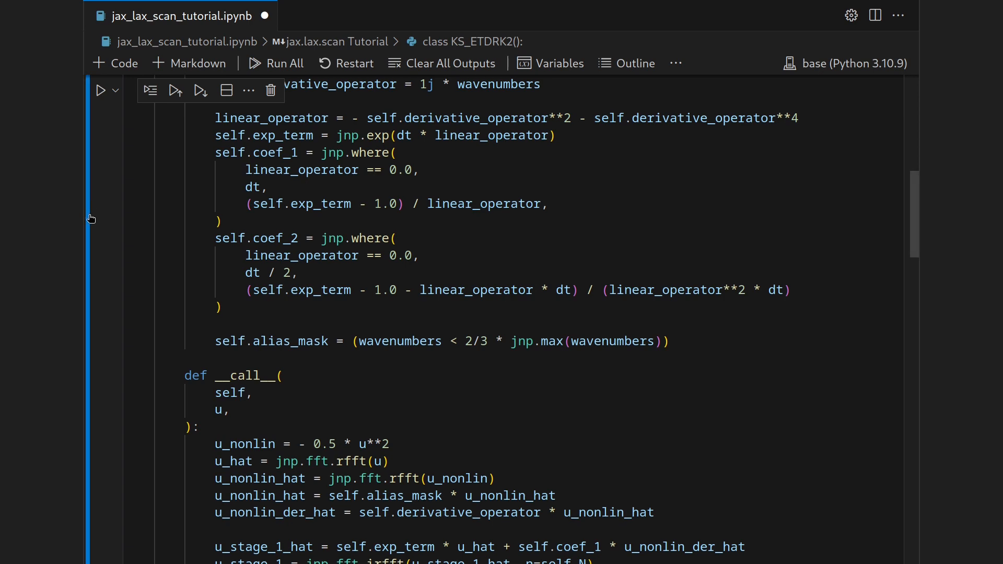
Step: Correct the 'Stae' typo to 'State' and begin a second comment line
scroll(down, 3)
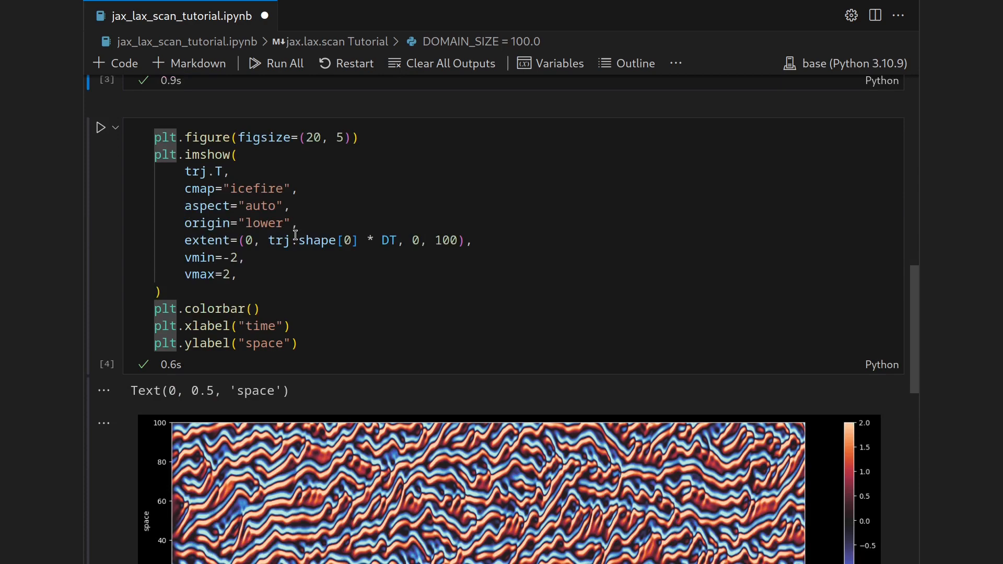
scroll(down, 3)
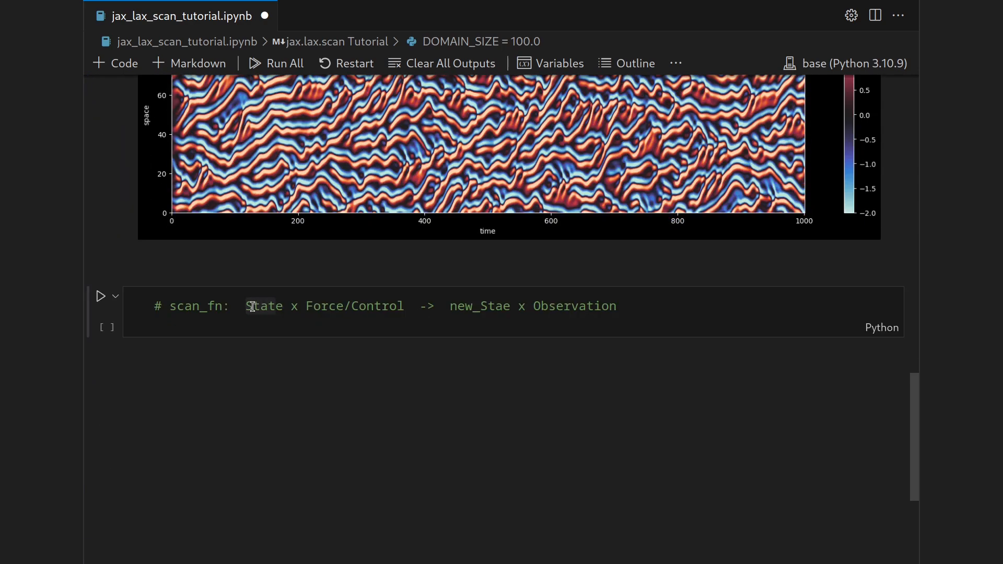
click(499, 305)
text(t)
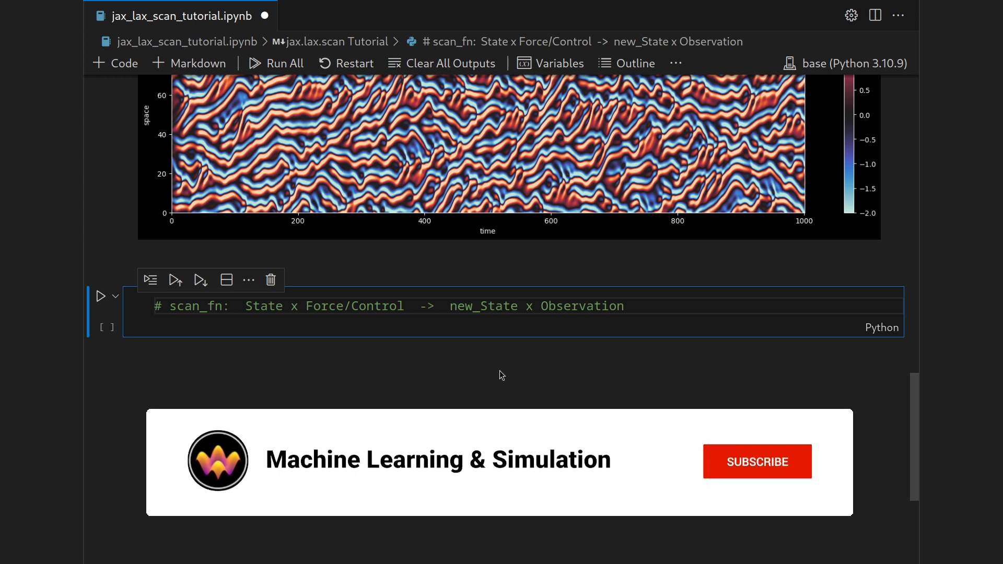
click(757, 461)
text(#)
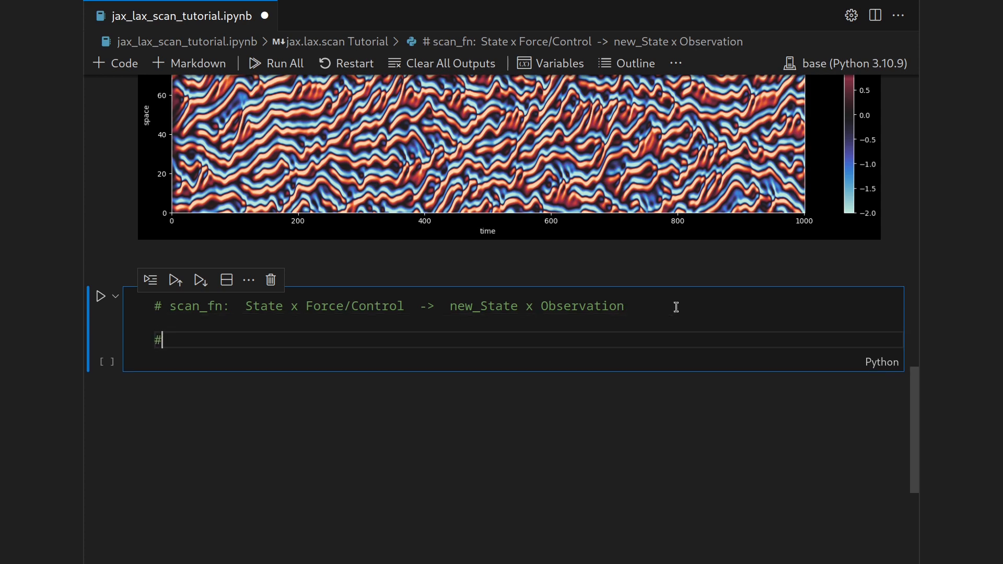
Step: Write '(x, u) -> (x, y)' on the second comment line
text((x, ))
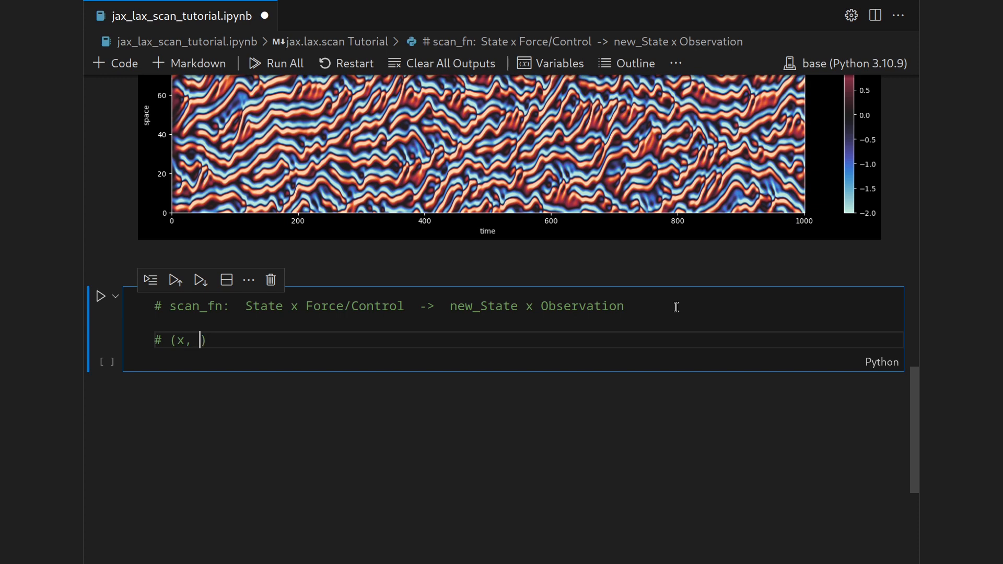
text(u))
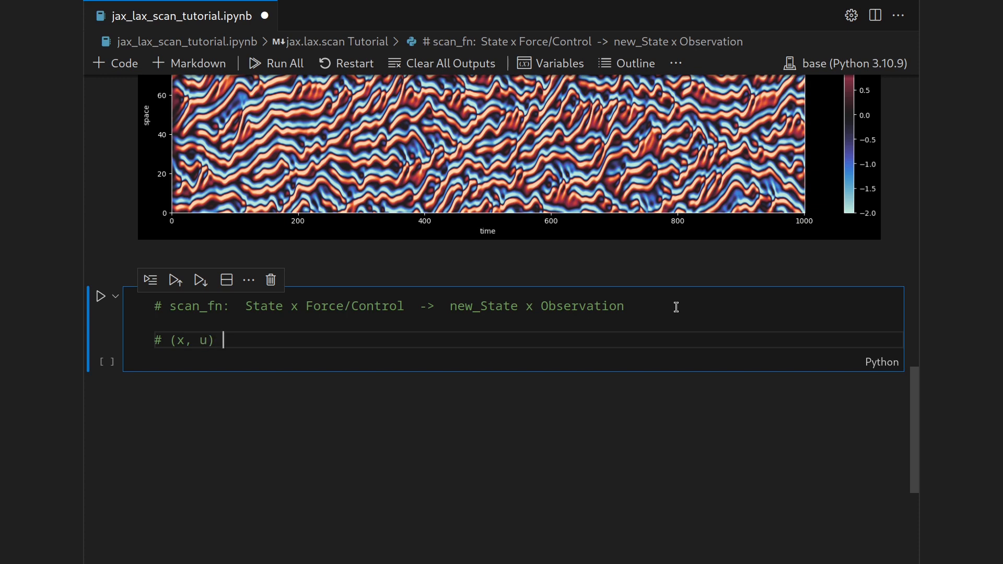
text(-> ())
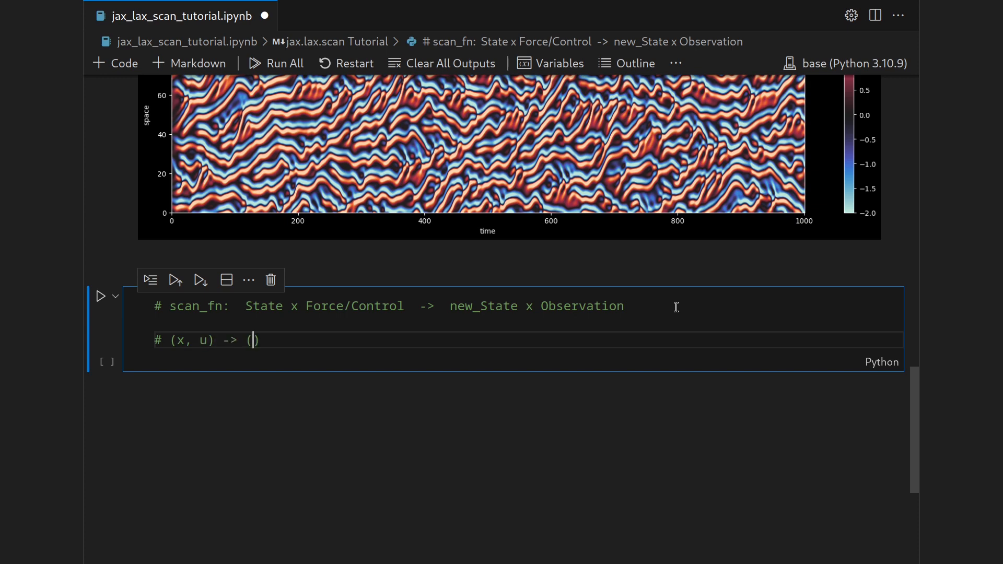
text(x, y)
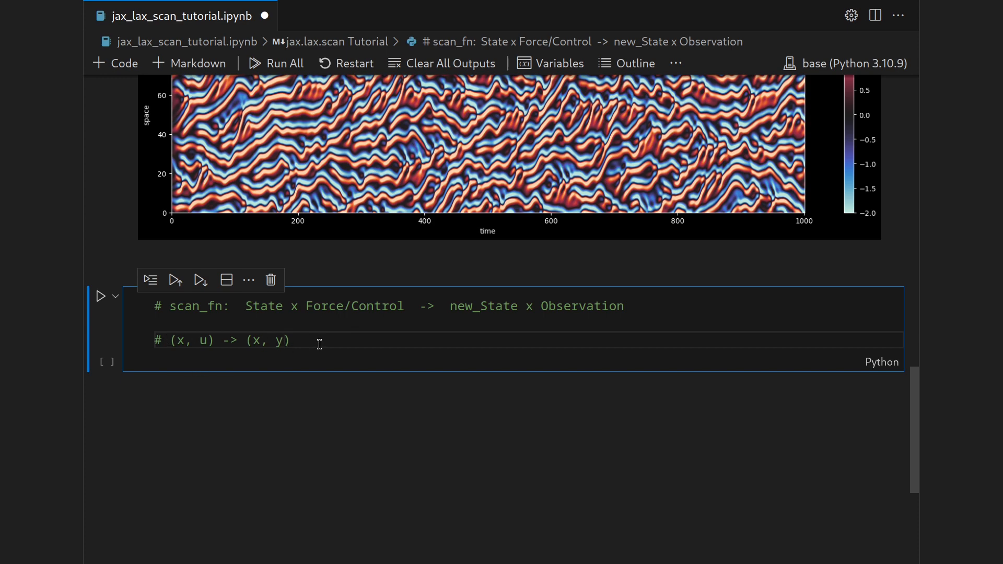
mouse_move(532, 305)
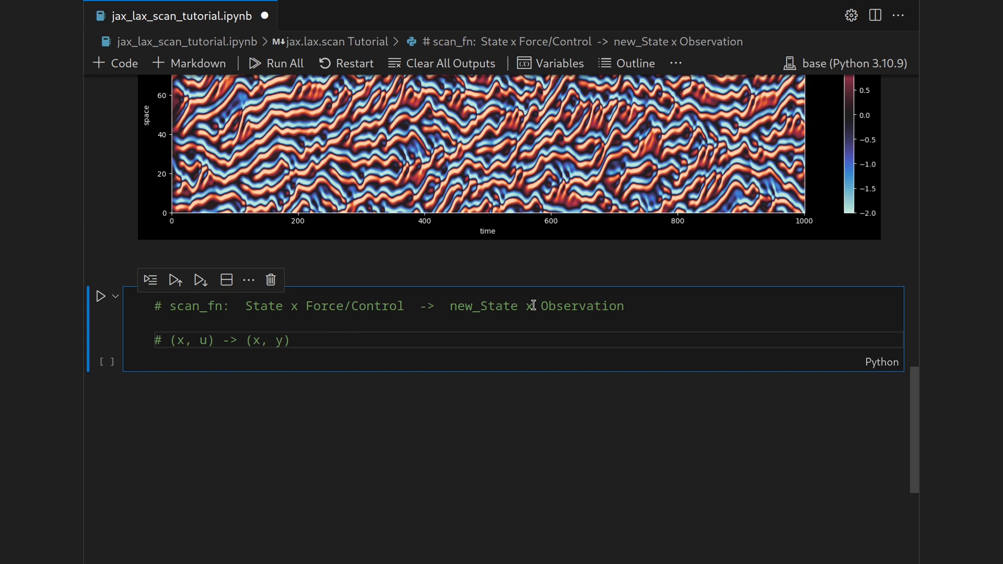
Step: Highlight the x and y symbols in the comment, then add an empty code cell below
double_click(280, 340)
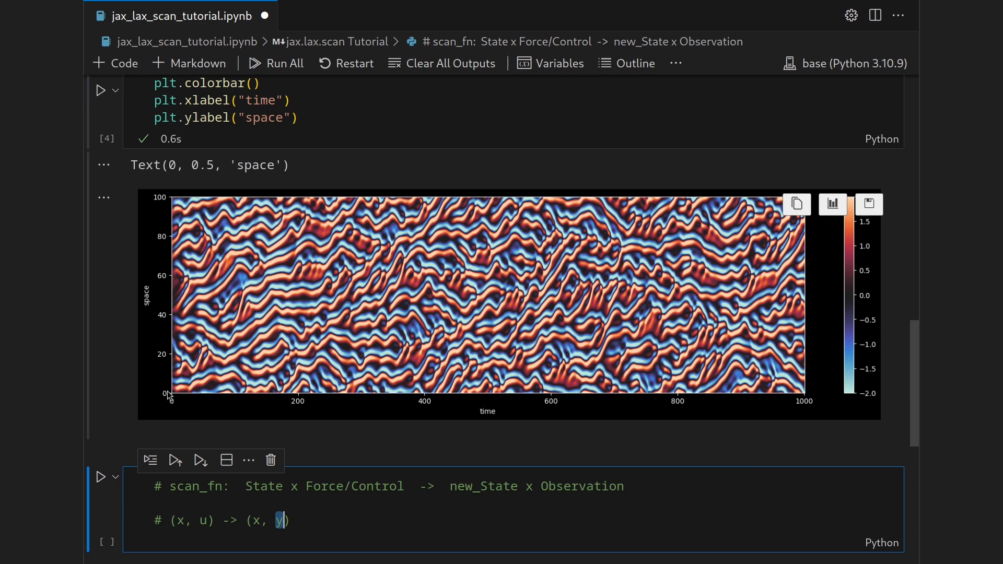
mouse_move(583, 349)
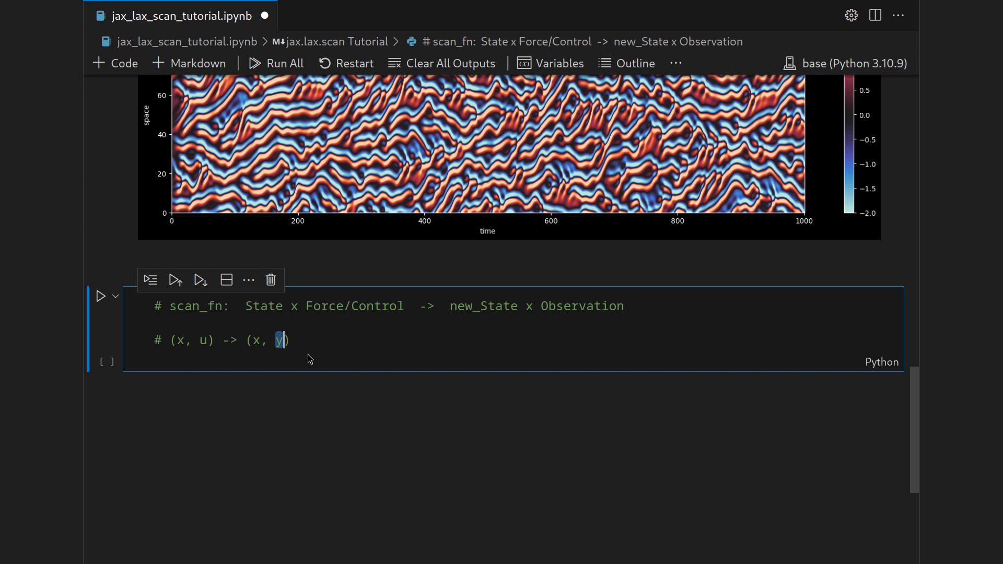
double_click(485, 306)
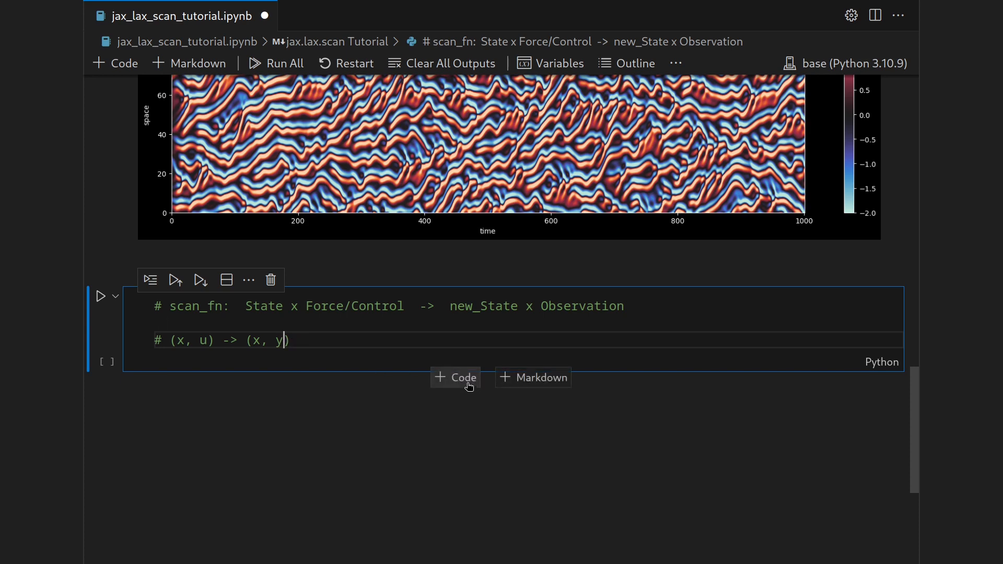
click(455, 377)
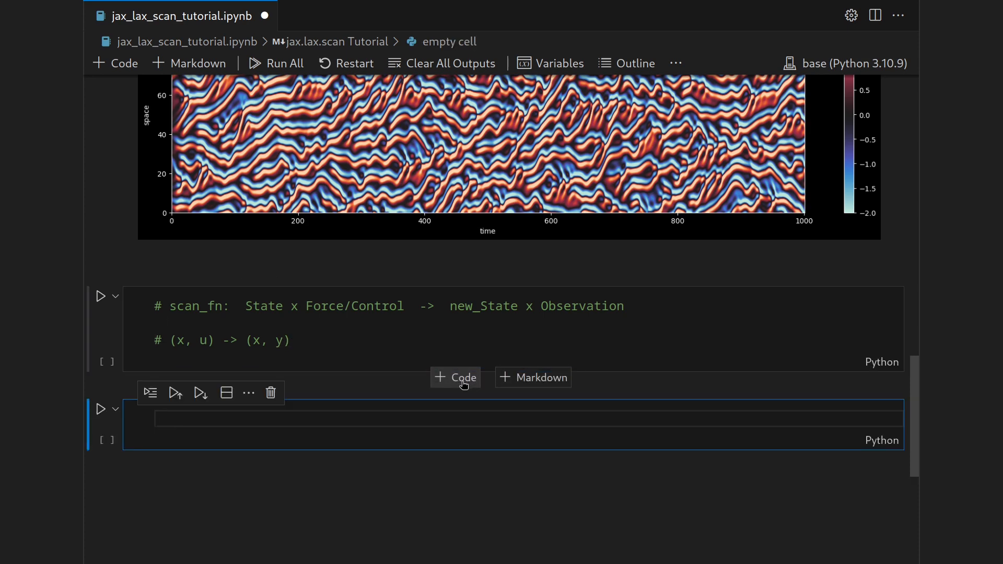
Step: Define scan_fn(u, _) computing u_next = ks_stepper(u) and returning u_next, u_next
text(def scan_fnb)
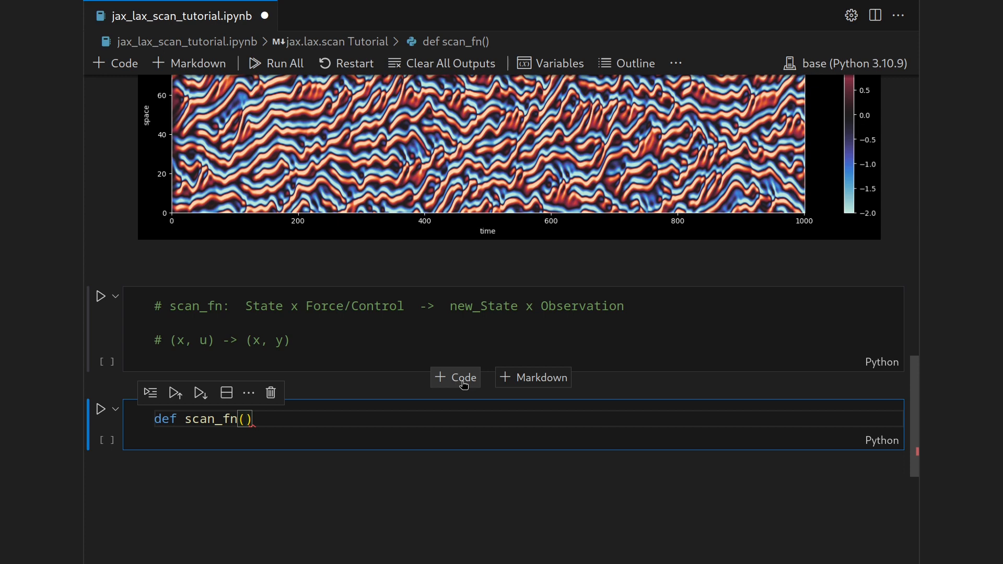
text(u,)
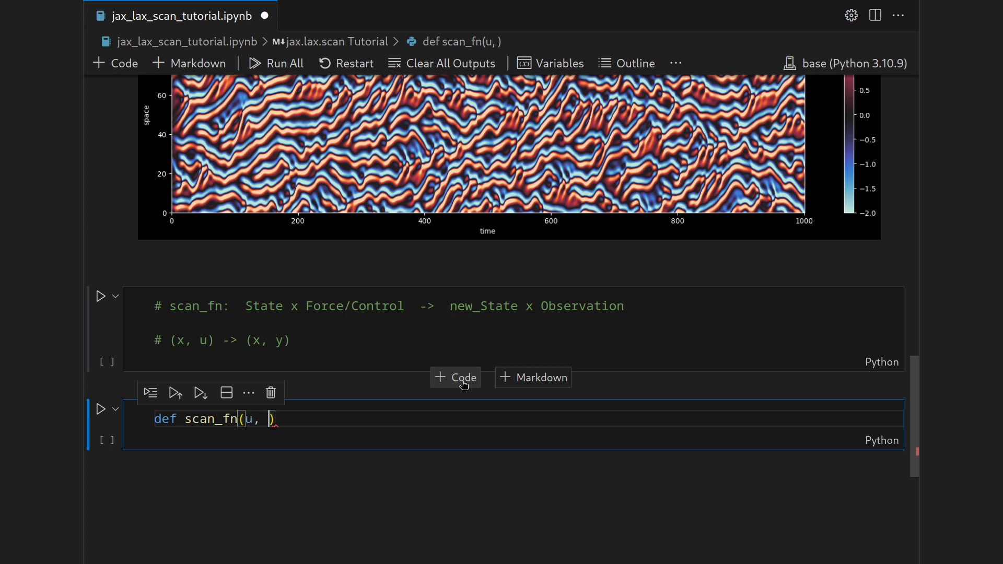
text(_)
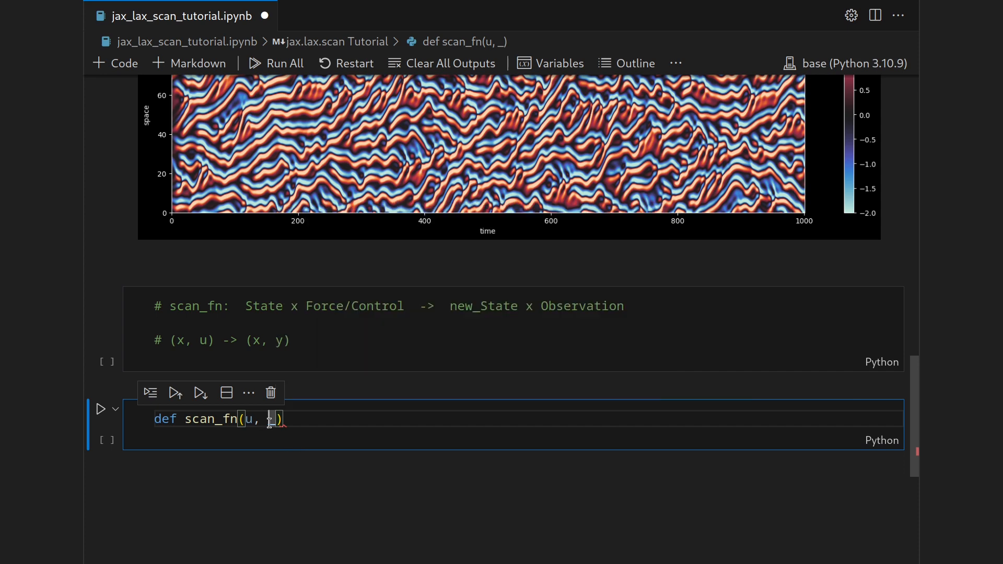
text(u_next = js)
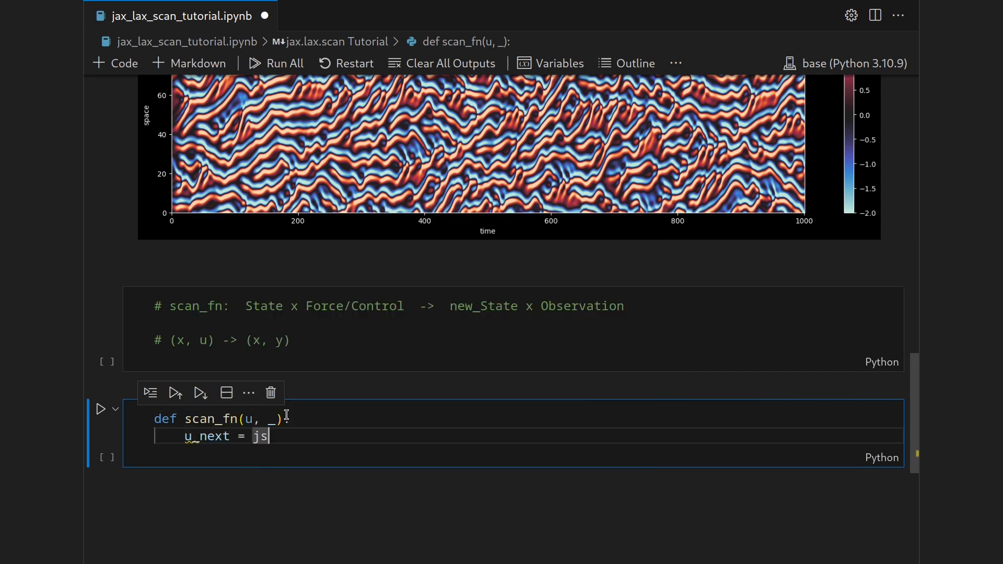
text(ks_stepper)
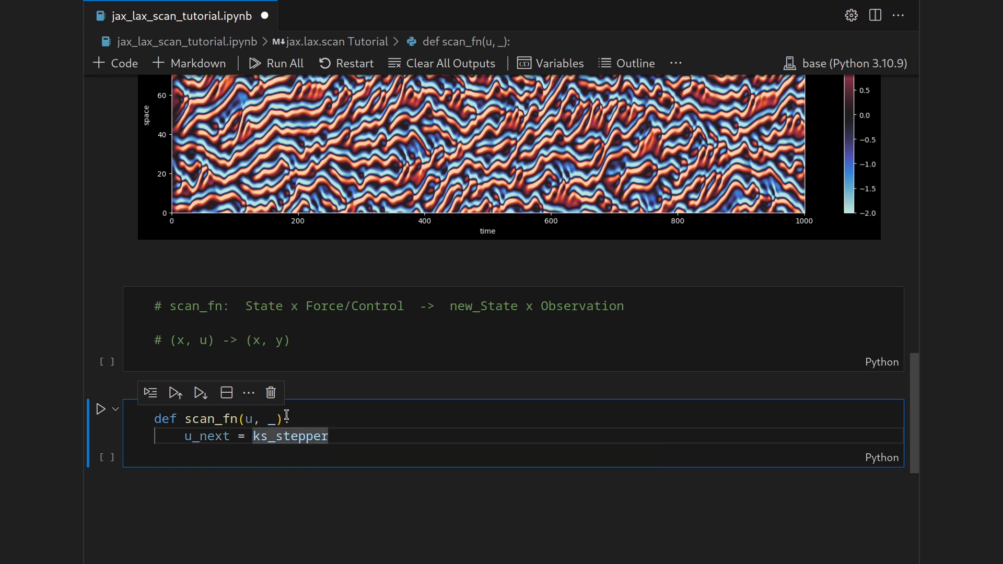
text((u)
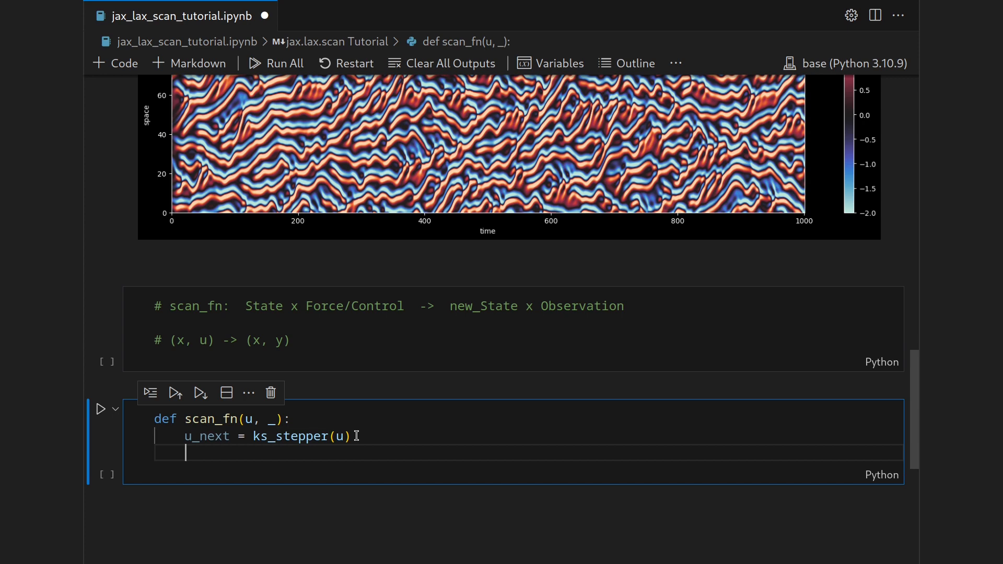
text(return u_next)
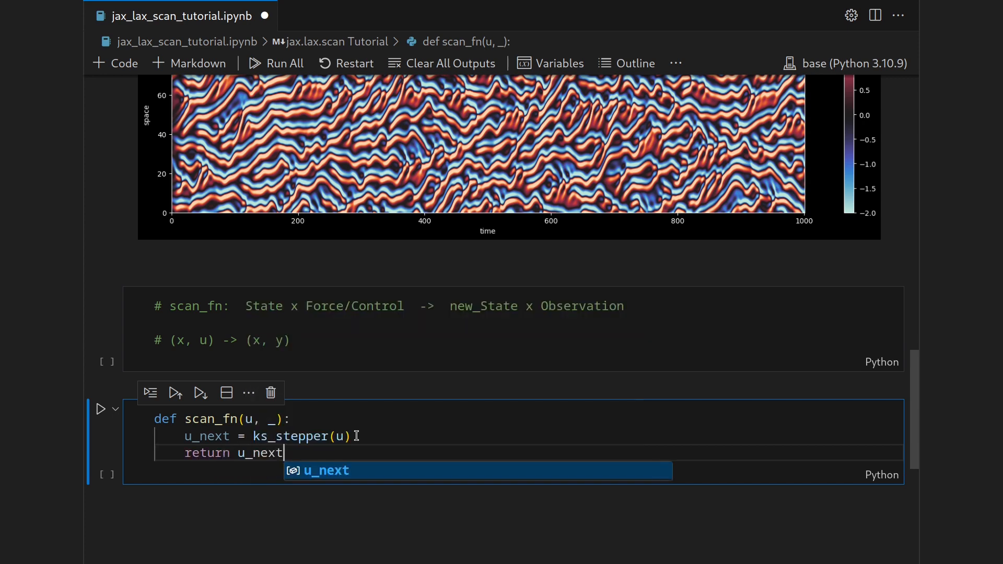
text(, u_next)
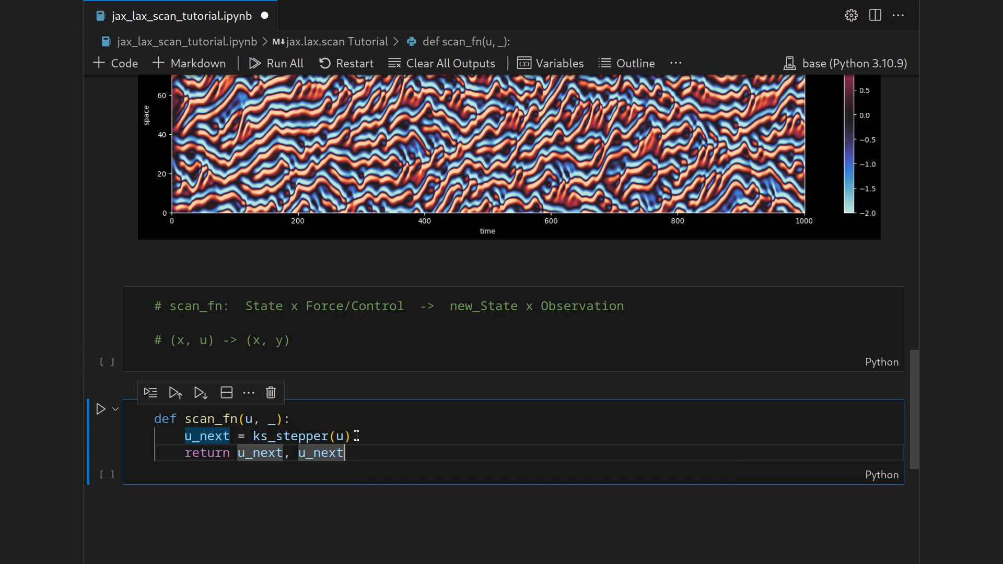
Step: Call jax.lax.scan with scan_fn, u_0, None and length=2000, one argument per line
text(jax.lka)
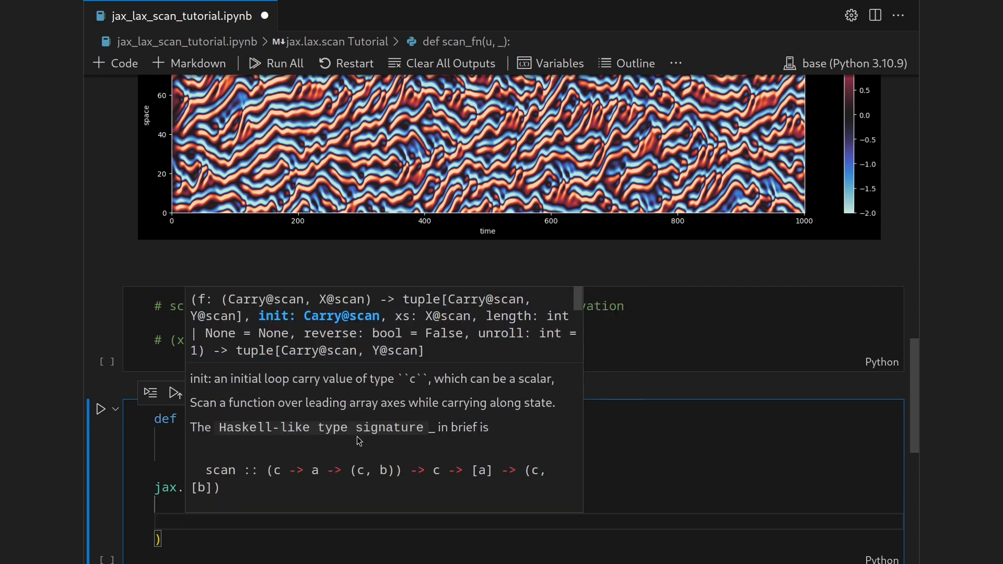
text(u_0,)
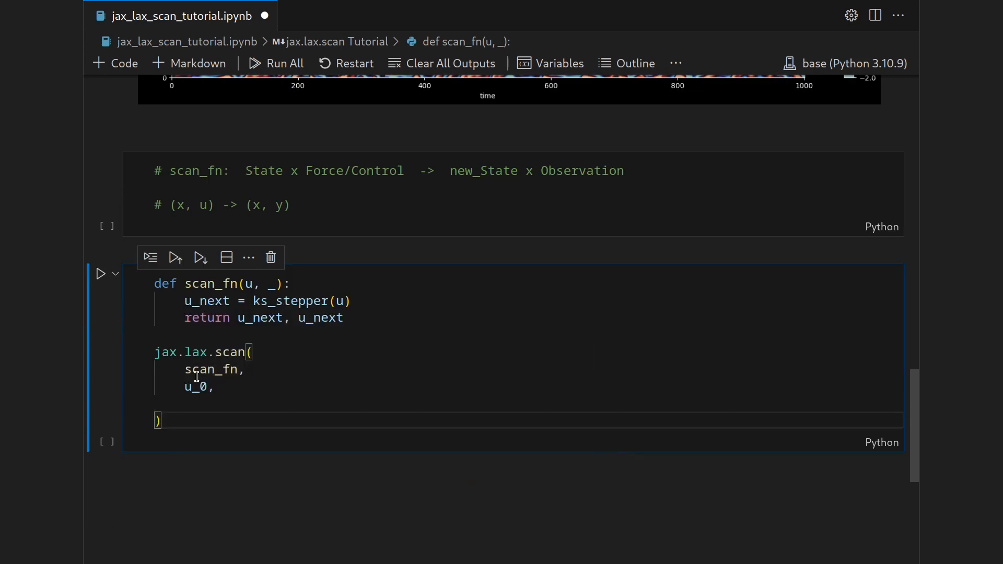
click(196, 402)
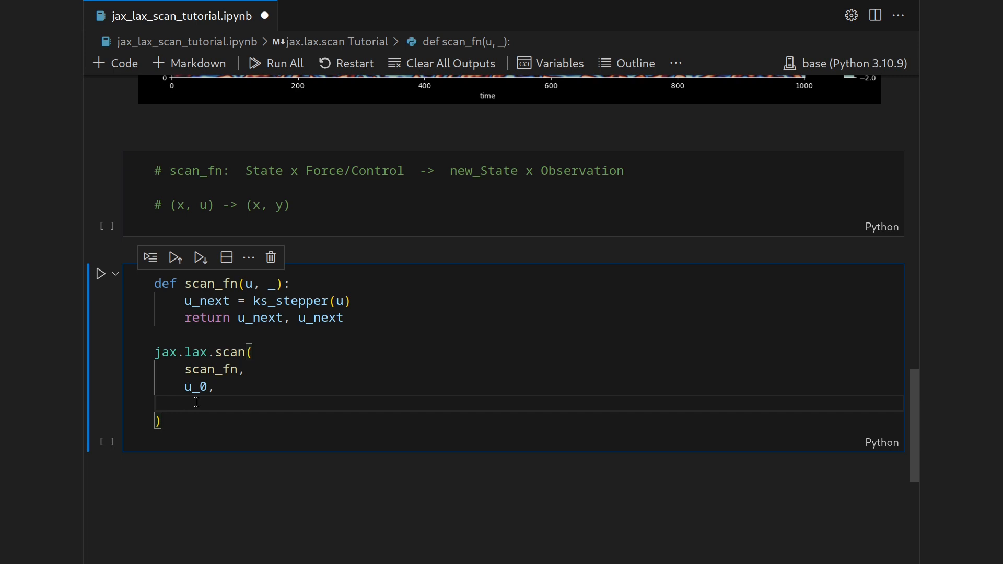
text(None,)
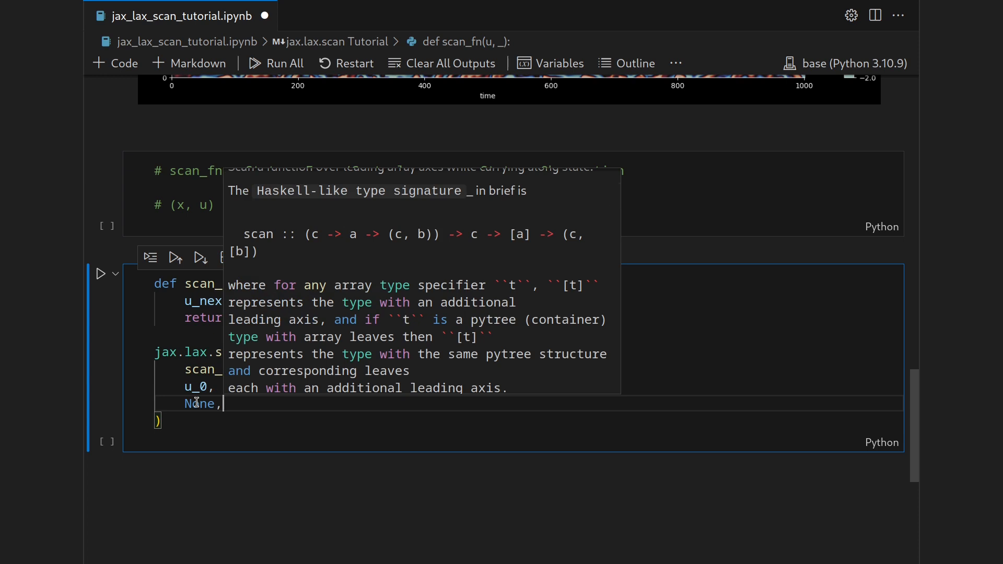
text(length=)
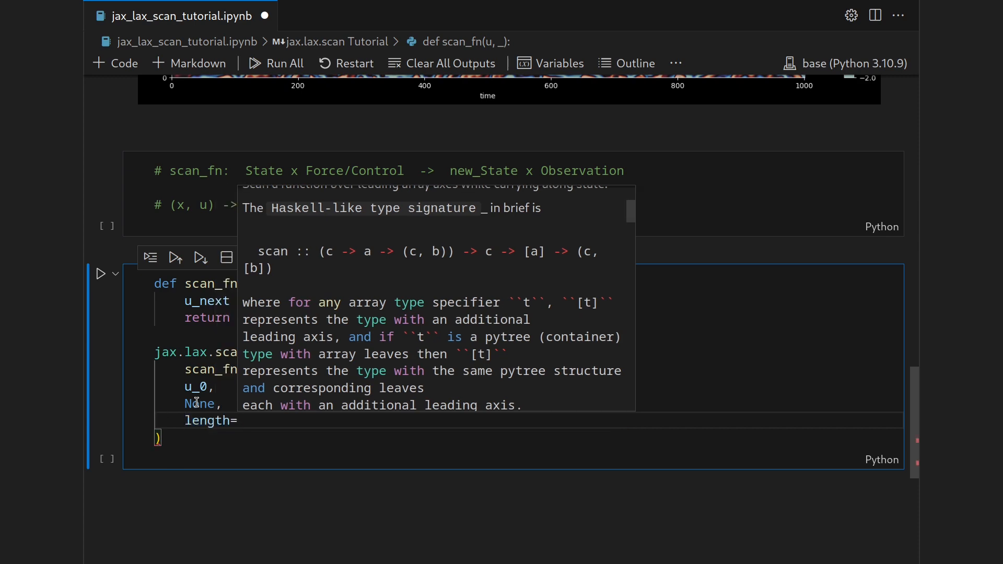
text(2000,)
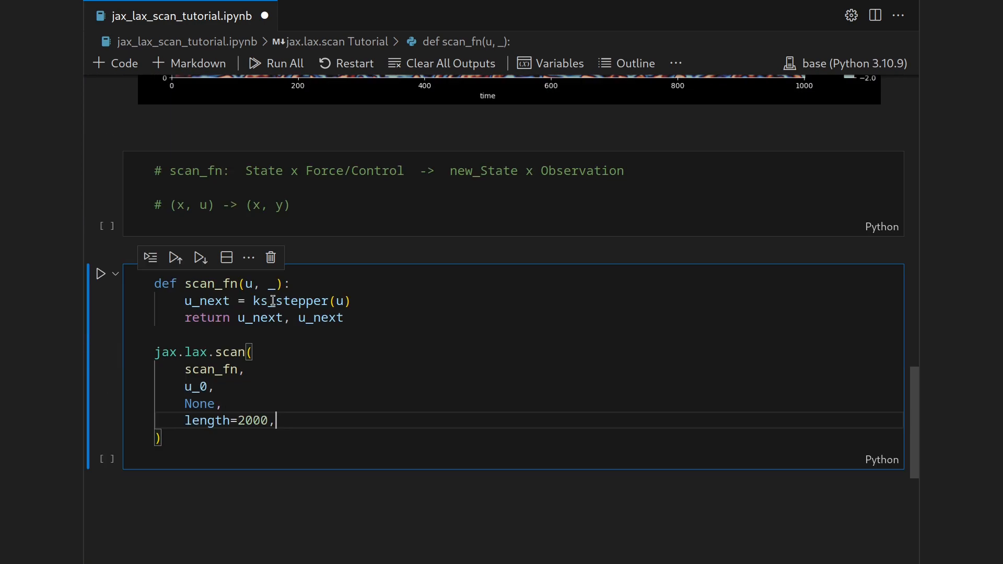
mouse_move(236, 352)
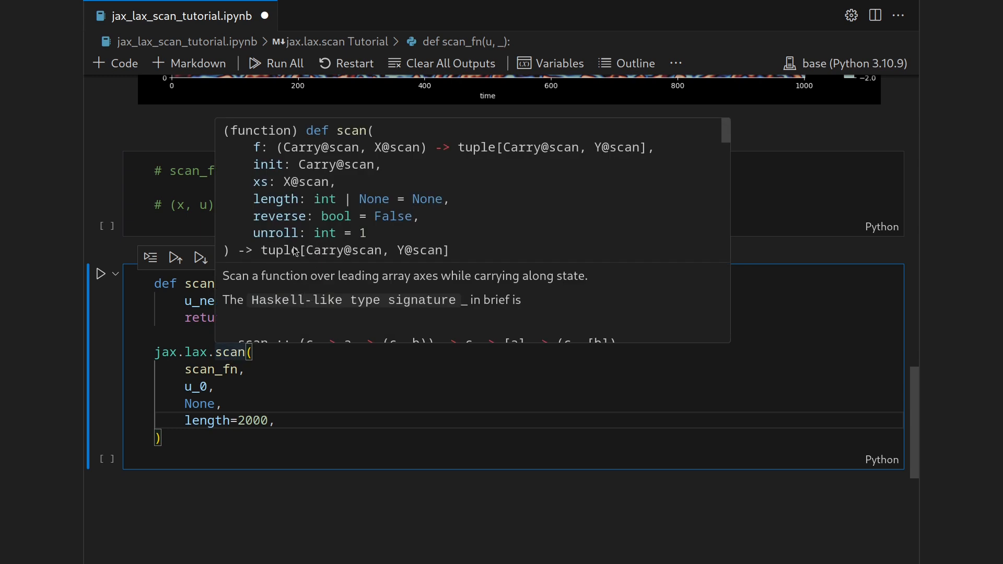
mouse_move(442, 250)
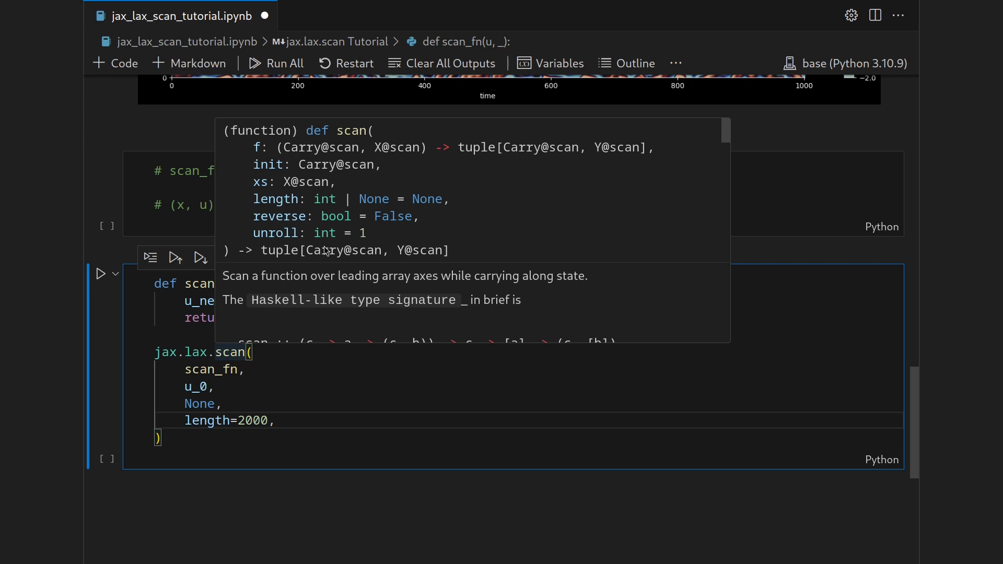
mouse_move(220, 308)
text(fina)
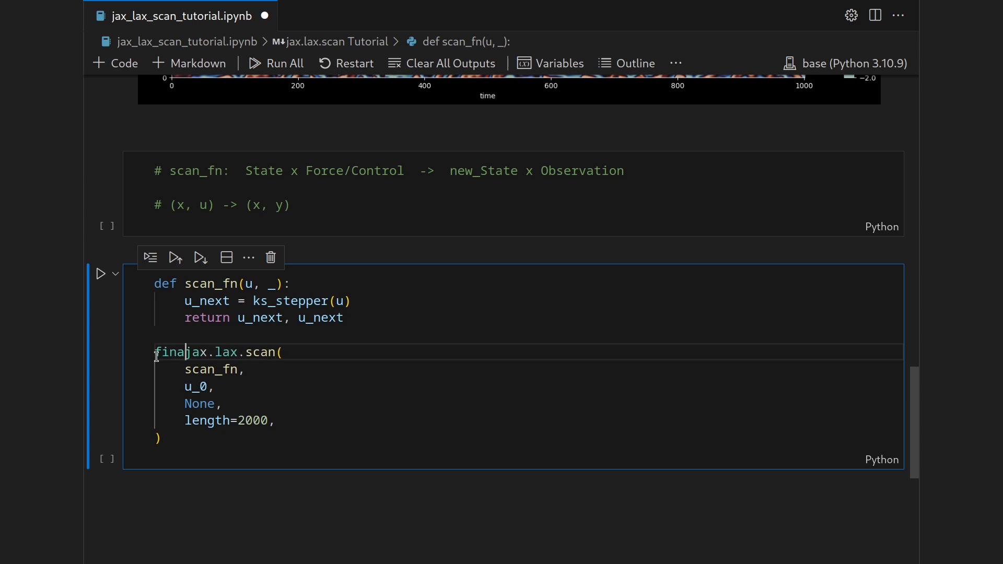
Step: Unpack the scan result into final_state, trj and run the cell
text(_state,)
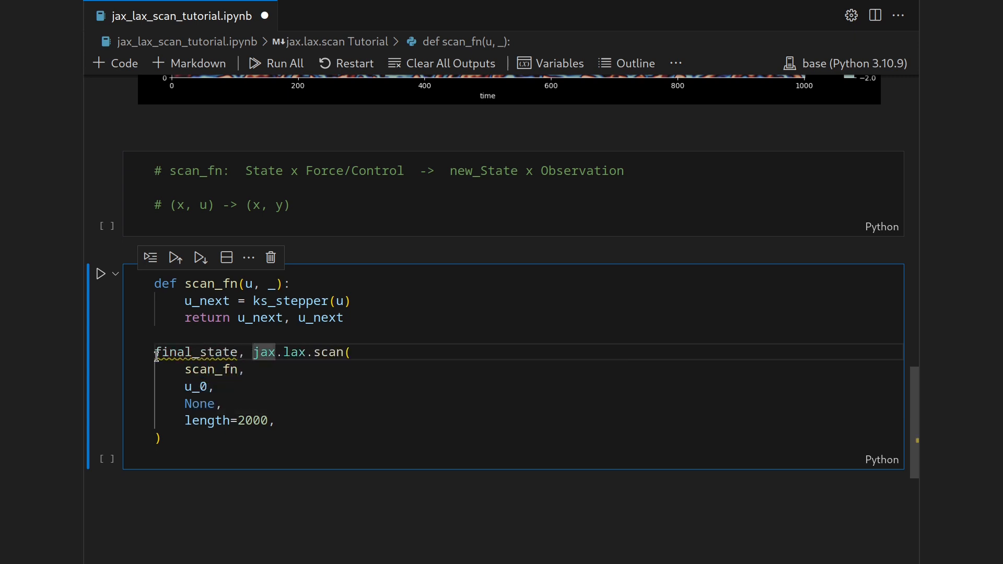
text(trj =)
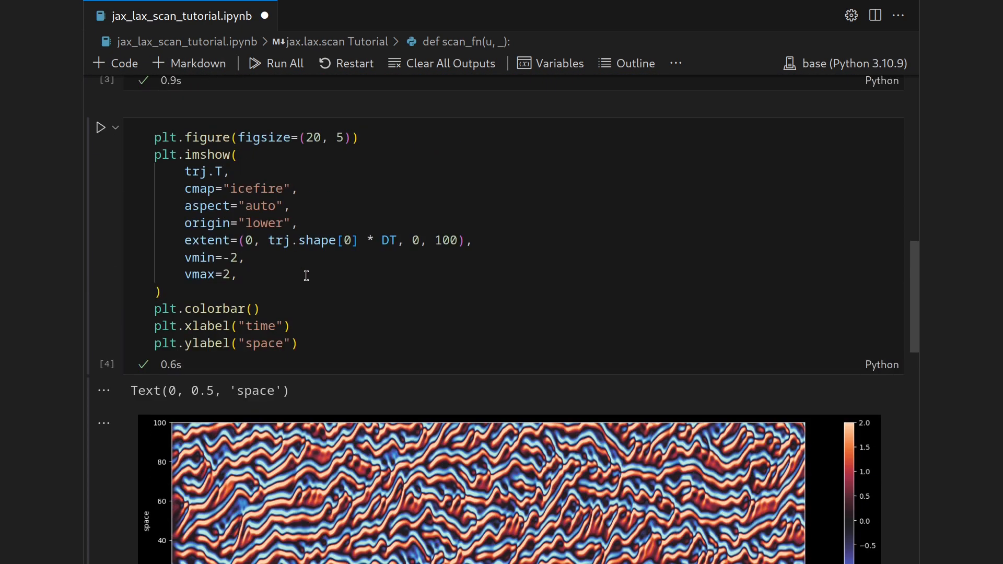
scroll(down, 3)
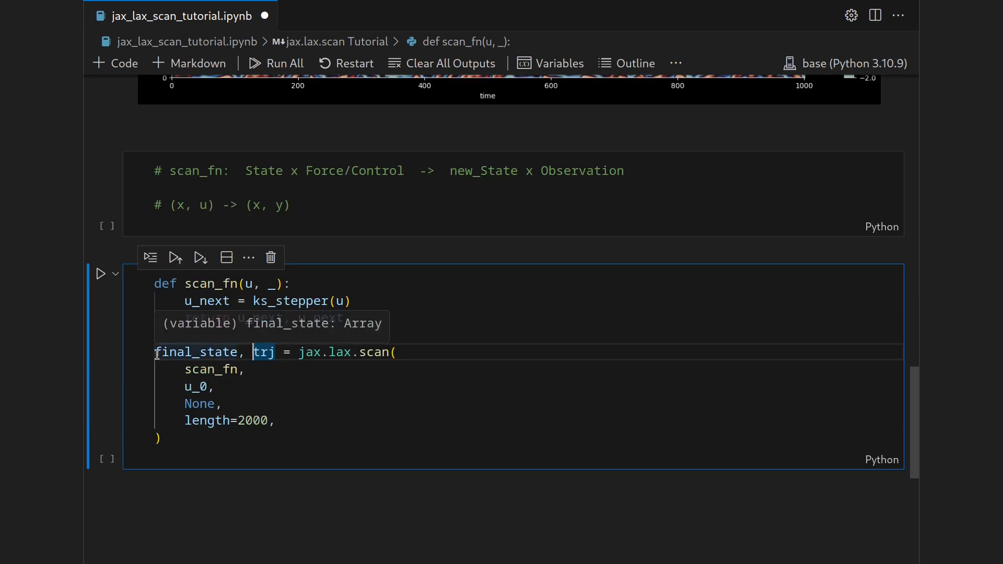
text(return u_next, u_next)
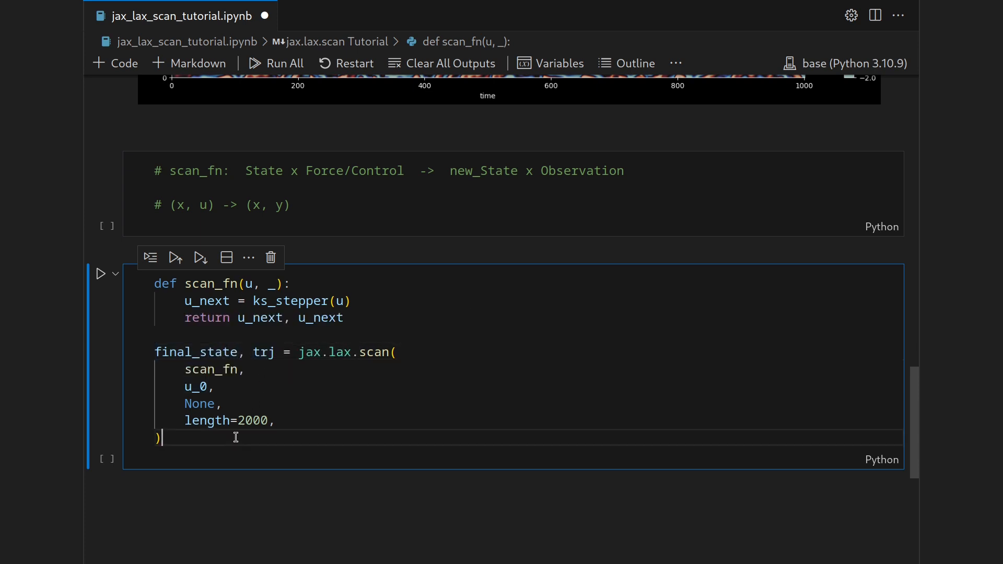
key(shift+enter)
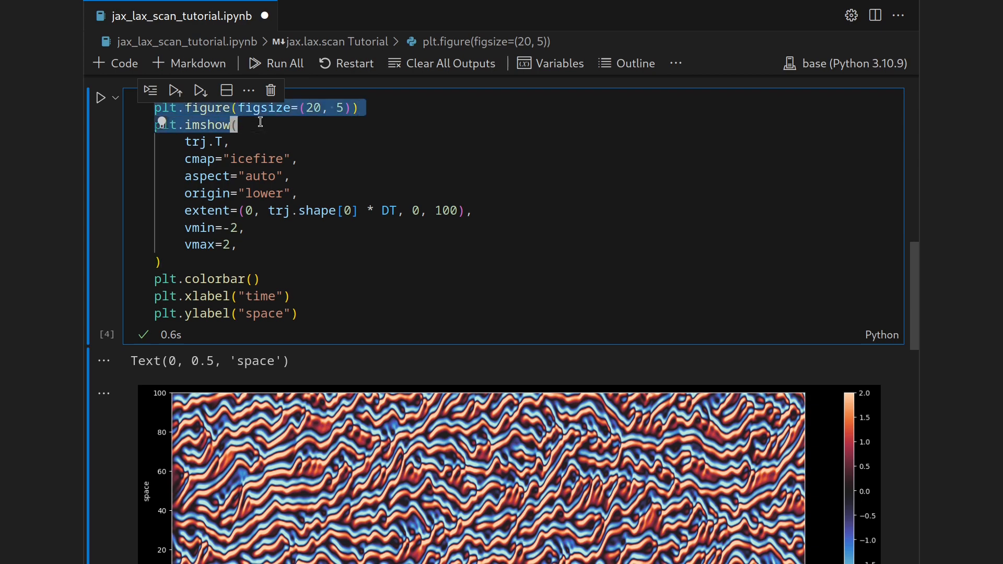
Step: Inspect the space-time heatmap redrawn from trj, then return to the scan cell
scroll(down, 3)
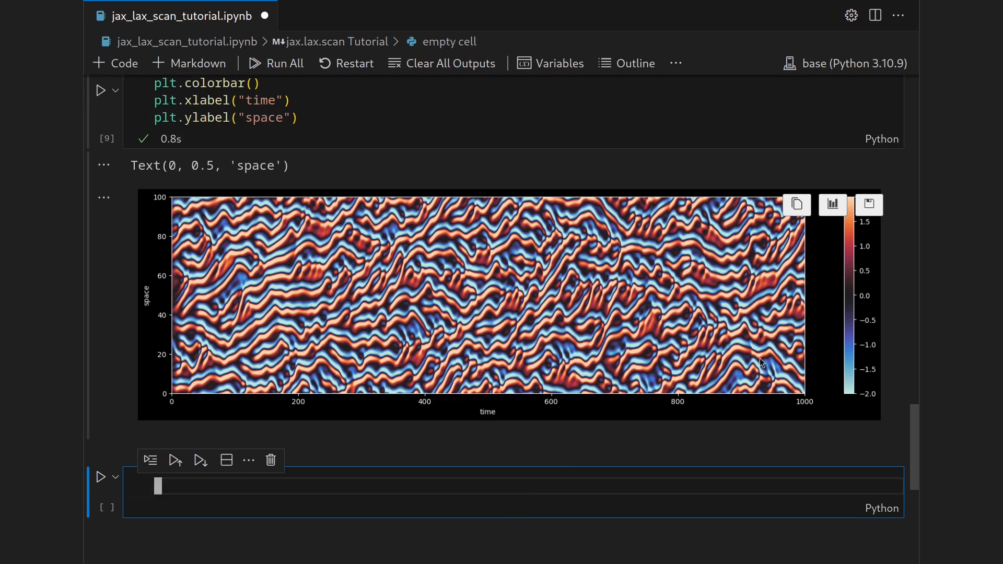
scroll(down, 3)
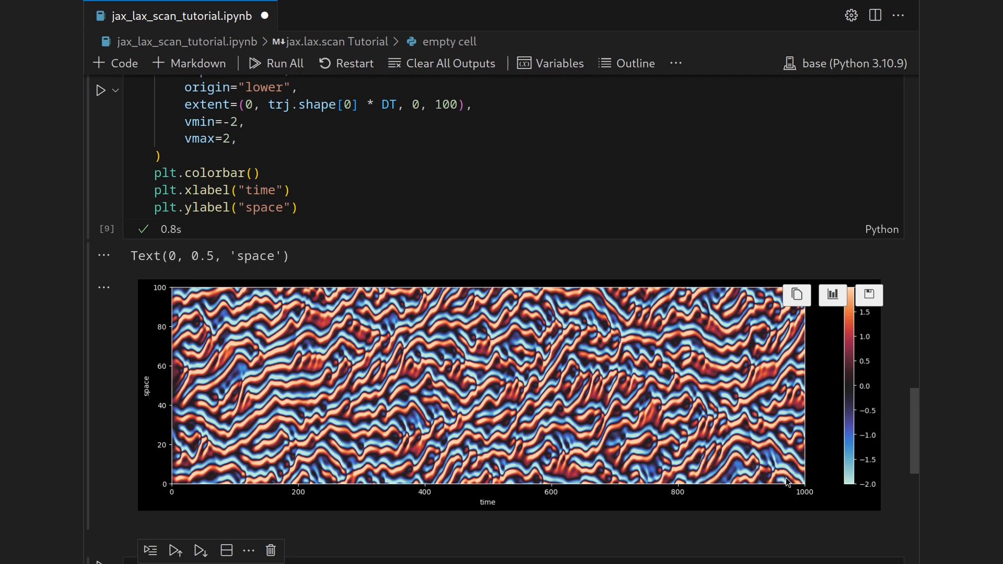
scroll(down, 3)
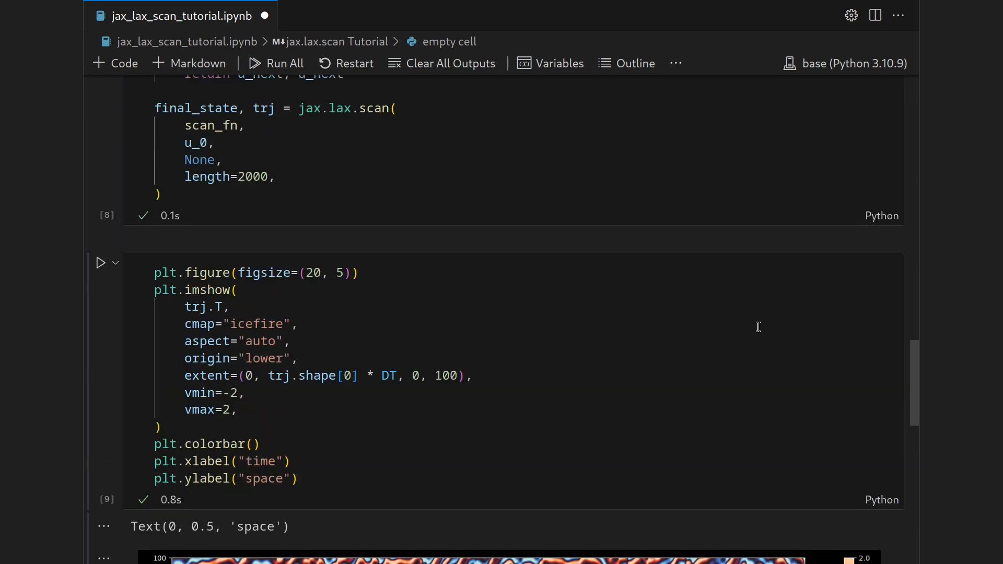
scroll(down, 3)
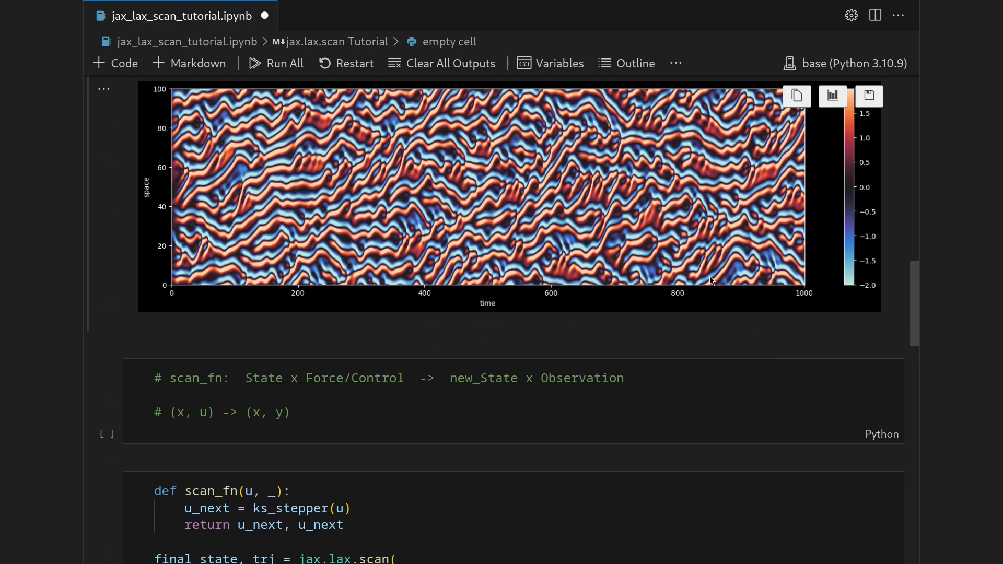
mouse_move(701, 327)
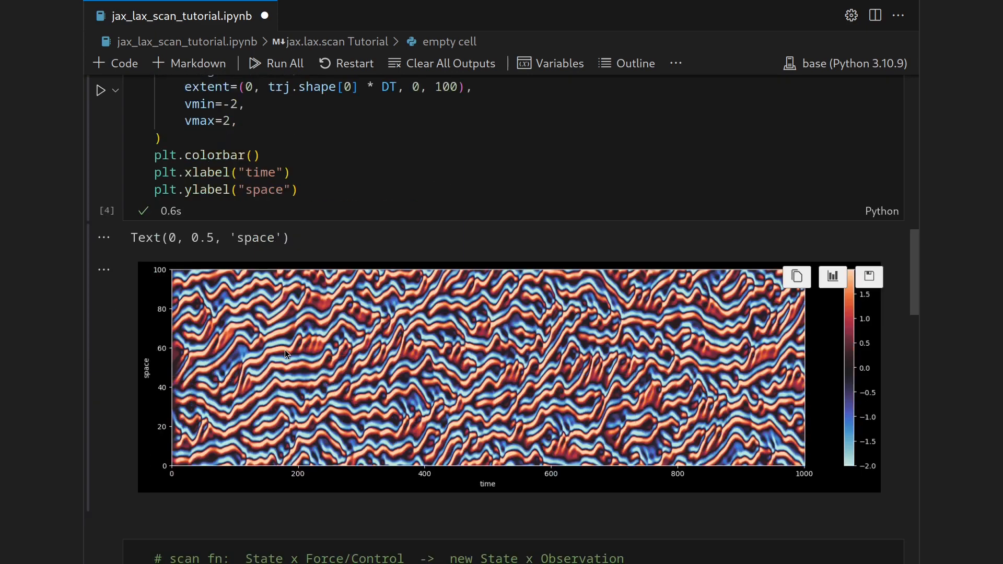
scroll(down, 3)
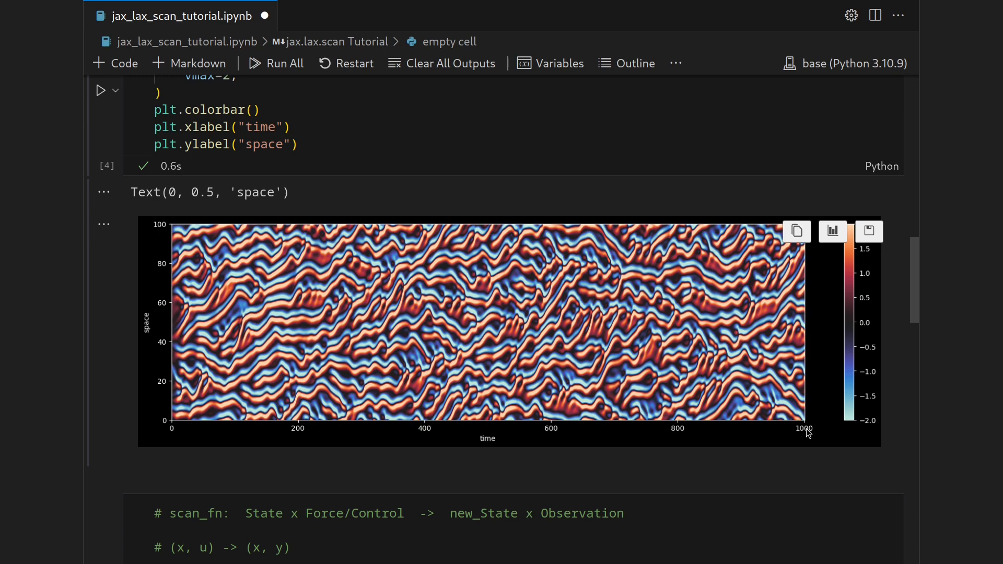
scroll(down, 3)
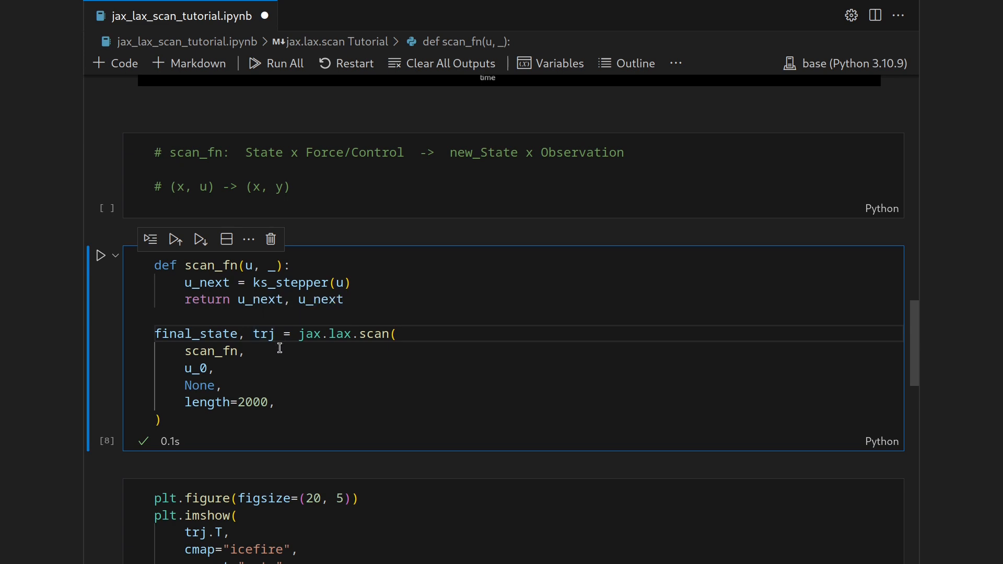
click(283, 333)
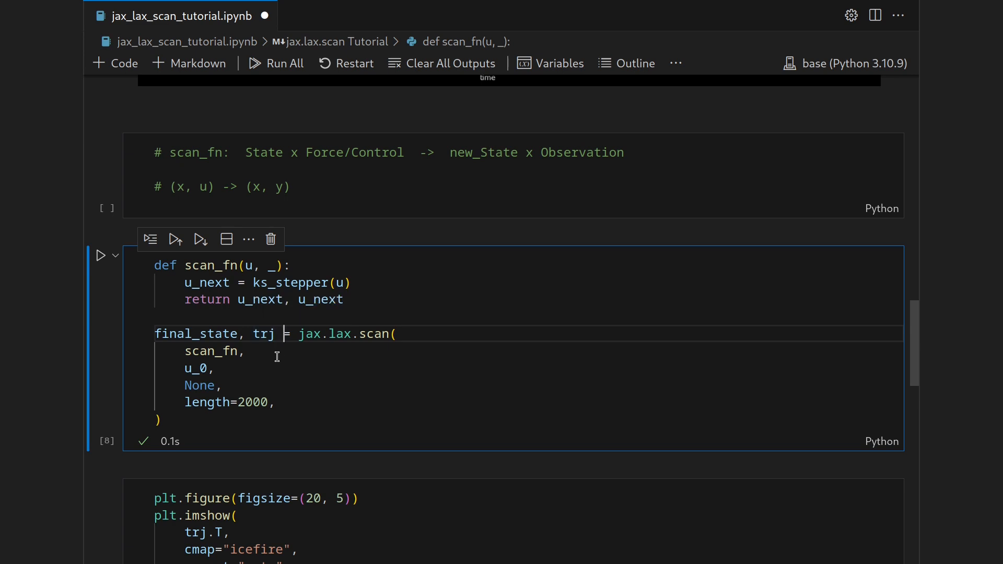